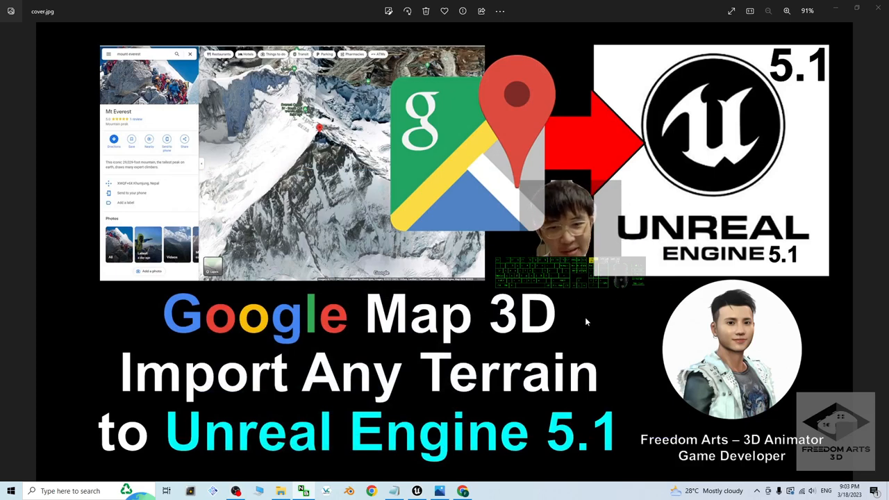
{"action": "mouse_move", "coordinate": [650, 238]}
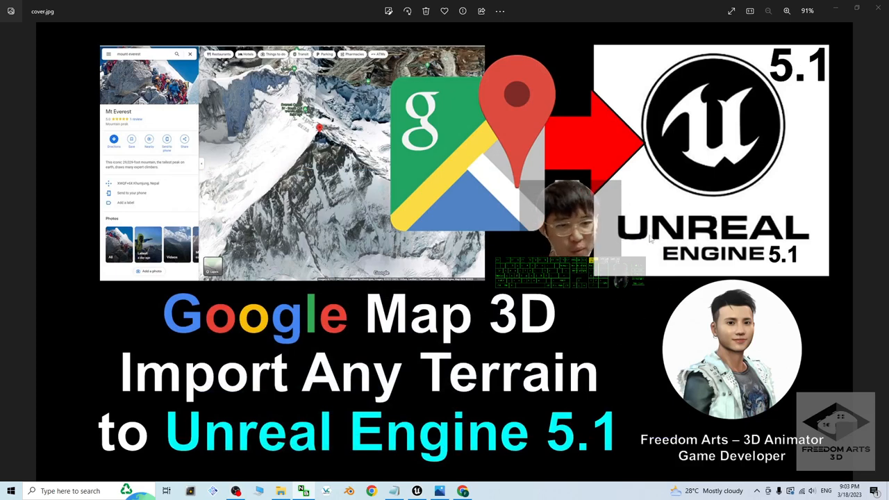
{"action": "mouse_move", "coordinate": [524, 393]}
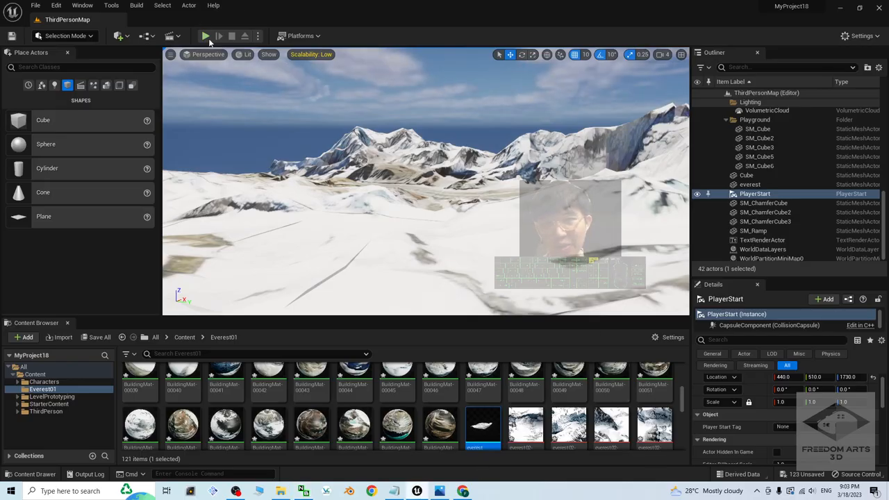
- Close the cover image, open notes.txt in Notepad, and select the Google Map 3D Grabber link
{"action": "left_click", "coordinate": [205, 35]}
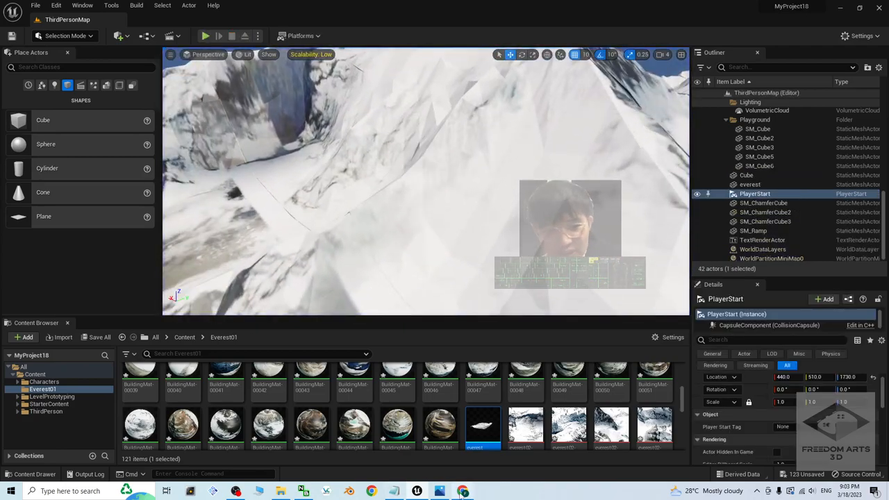
{"action": "left_click", "coordinate": [463, 492]}
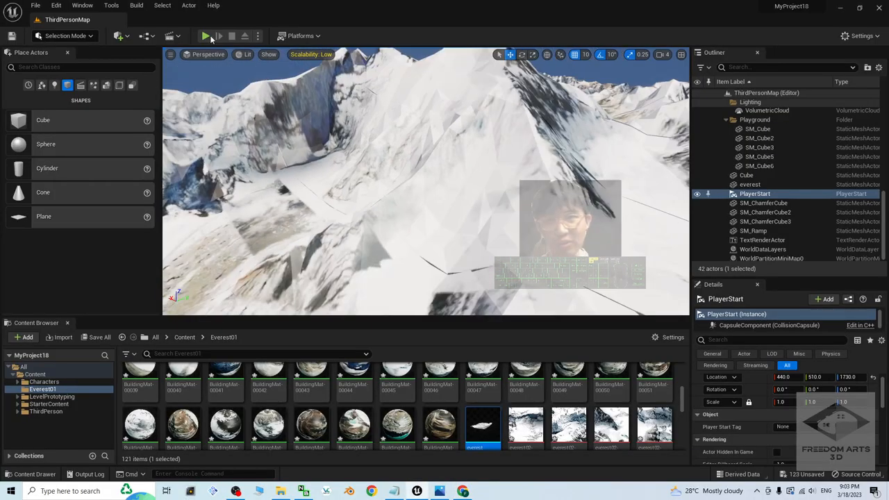
{"action": "left_click", "coordinate": [205, 35]}
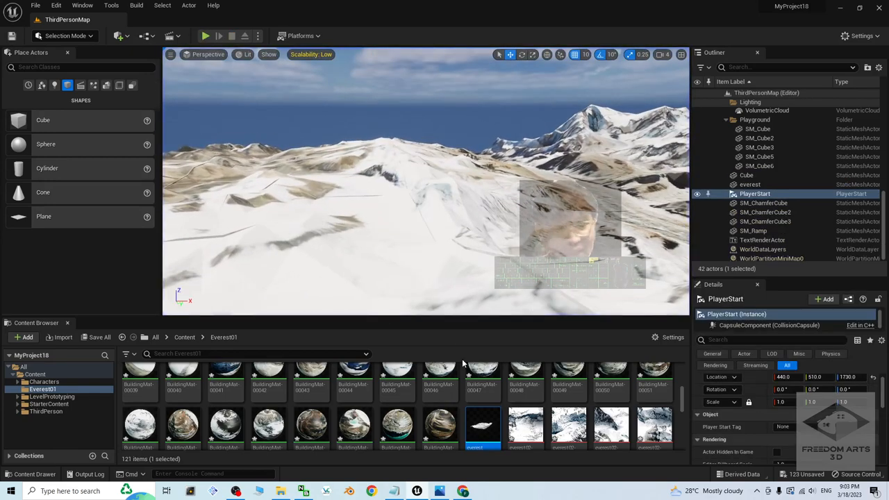
{"action": "left_click", "coordinate": [439, 491]}
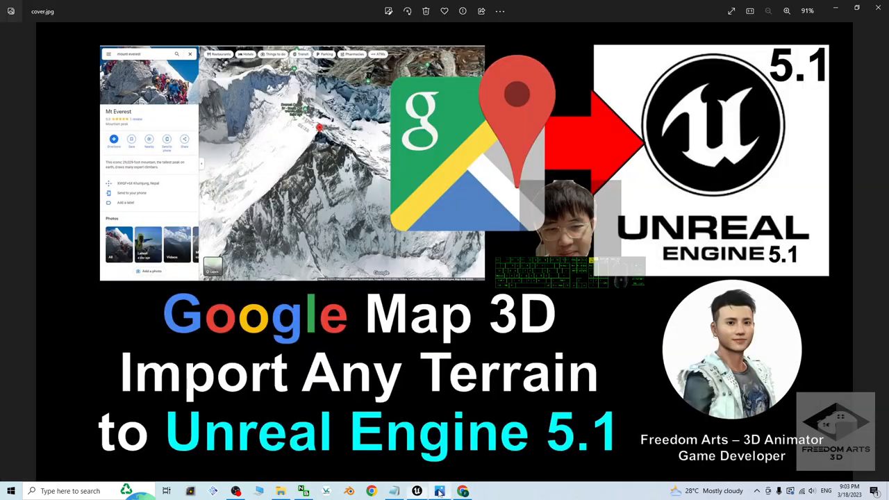
{"action": "left_click", "coordinate": [417, 491]}
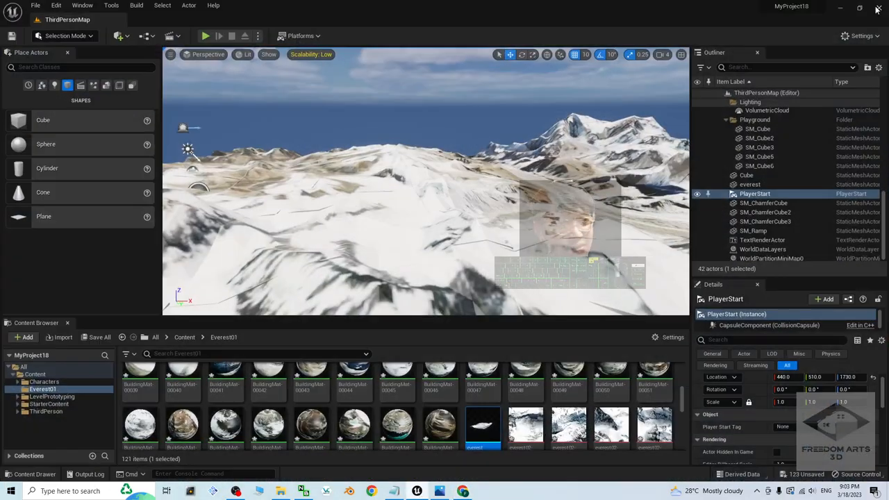
{"action": "left_click", "coordinate": [99, 337]}
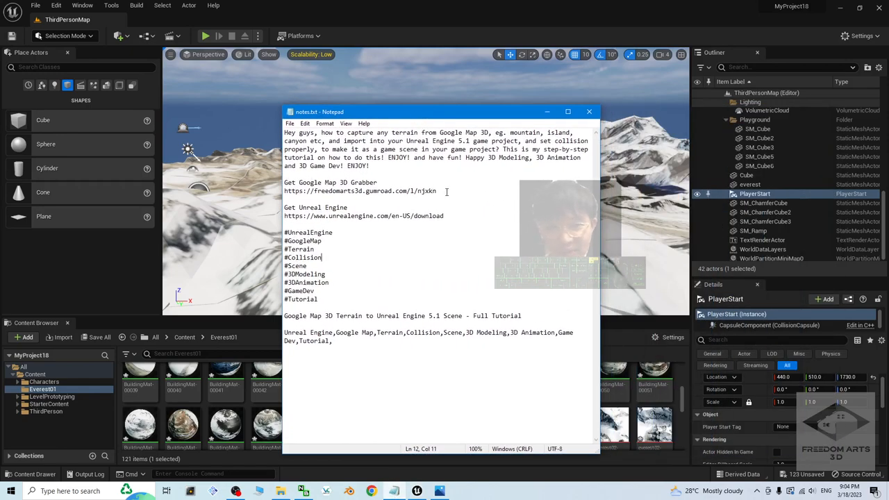
{"action": "triple_click", "coordinate": [360, 191]}
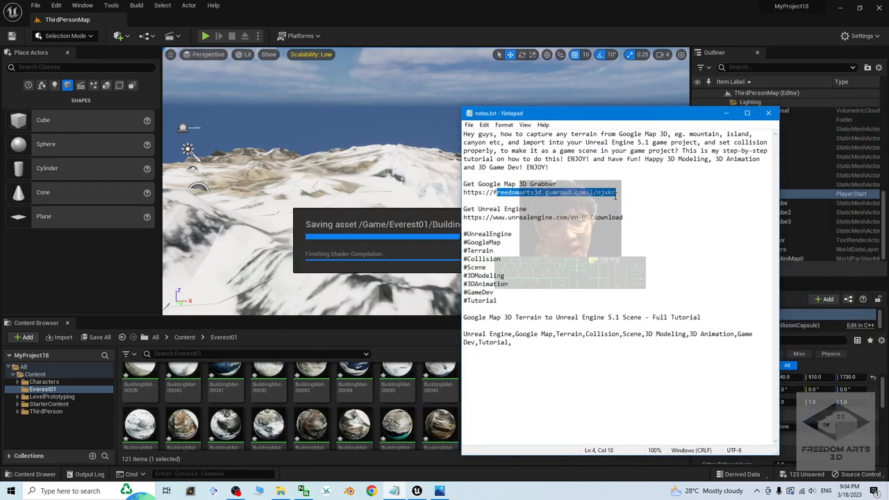
{"action": "left_click", "coordinate": [619, 193]}
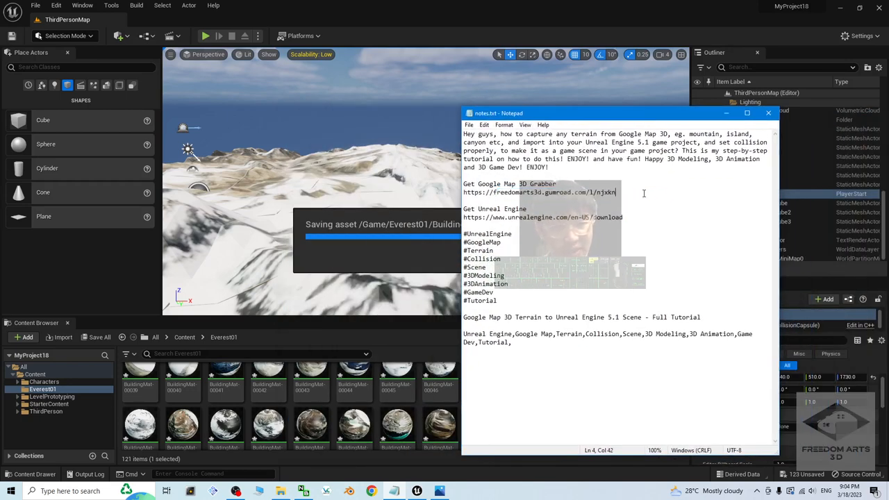
{"action": "mouse_move", "coordinate": [727, 112]}
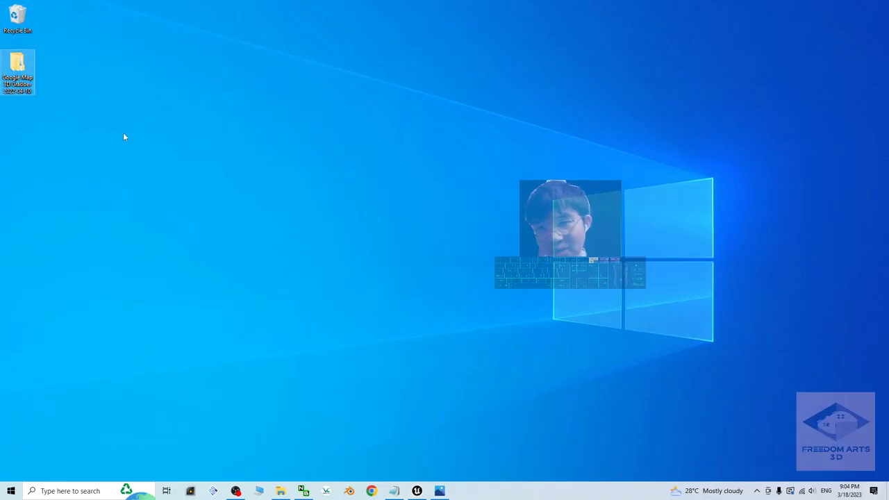
- Open the inner Google Map 3D Grabber 2022-04-10 folder and select RenderDoc_1.13_64.msi
{"action": "double_click", "coordinate": [18, 66]}
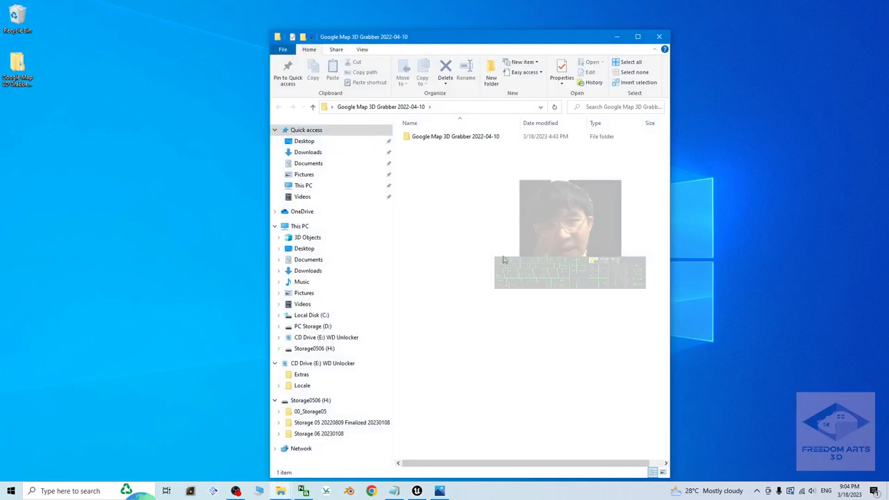
{"action": "left_click", "coordinate": [456, 137]}
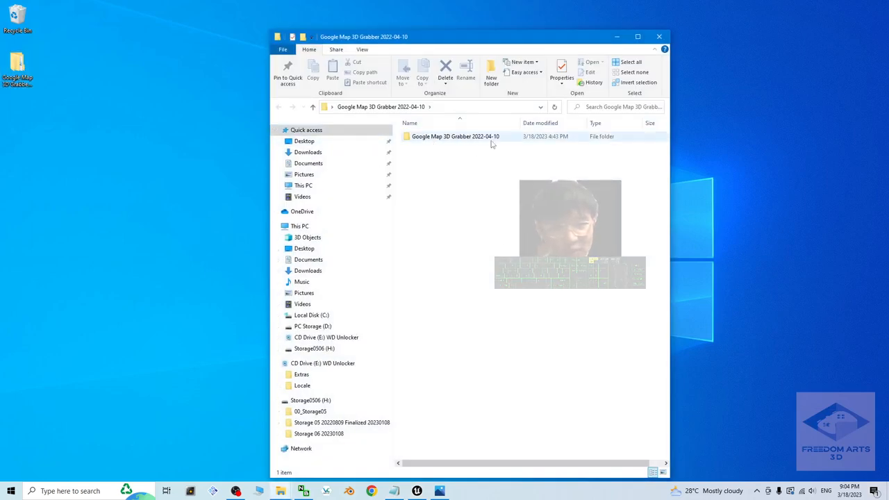
{"action": "double_click", "coordinate": [456, 137]}
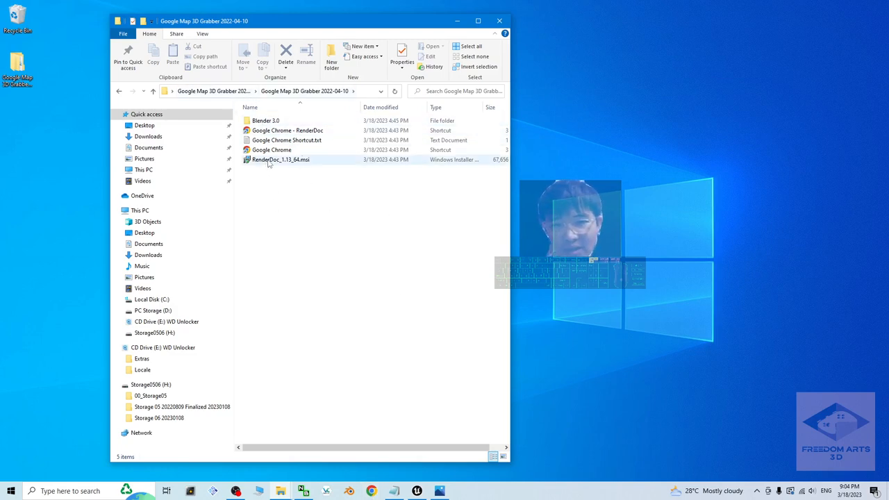
{"action": "mouse_move", "coordinate": [281, 159]}
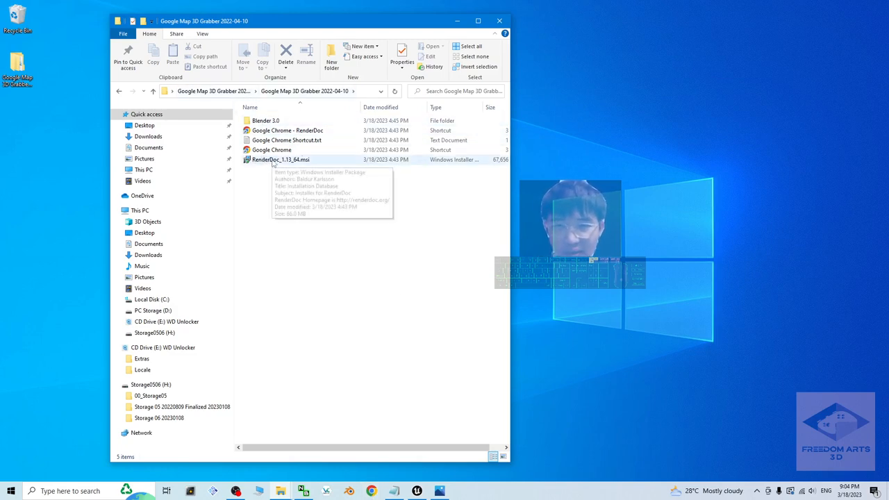
{"action": "left_click", "coordinate": [280, 160]}
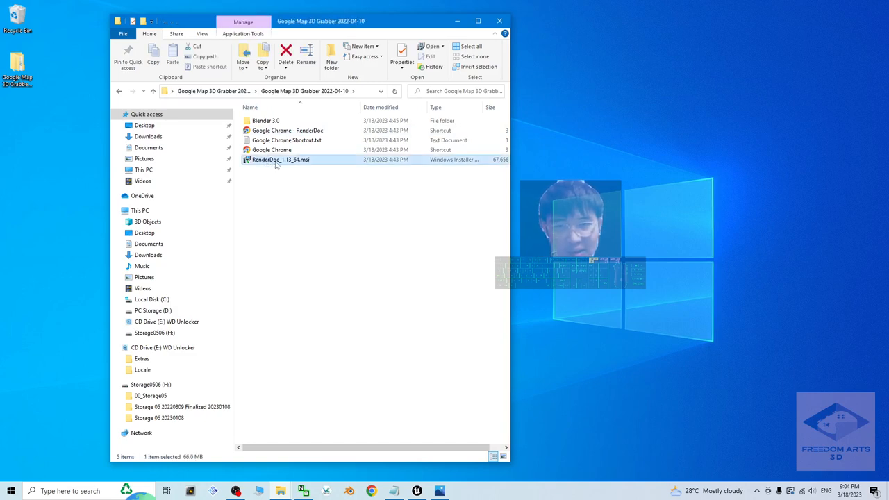
{"action": "left_click", "coordinate": [316, 177]}
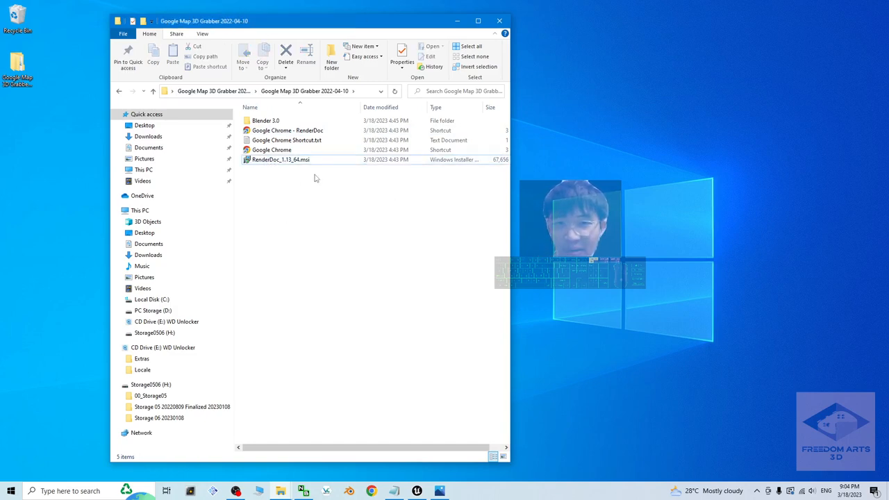
{"action": "left_click", "coordinate": [280, 159]}
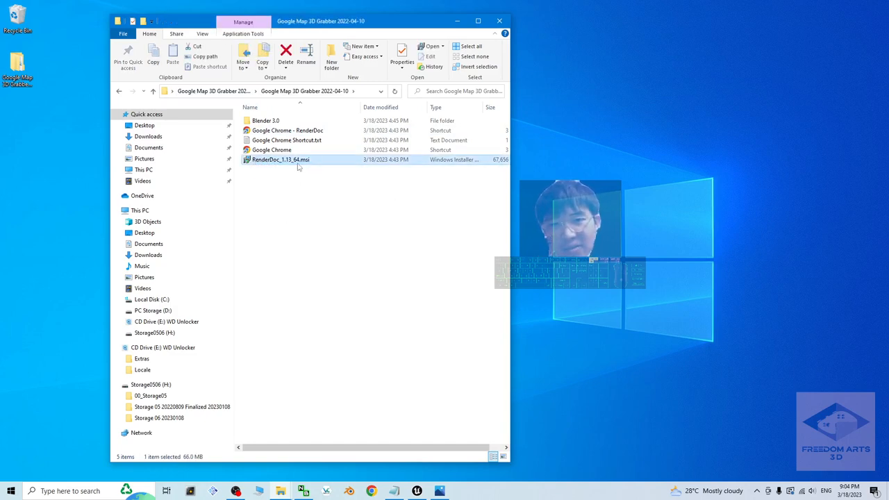
{"action": "mouse_move", "coordinate": [280, 159]}
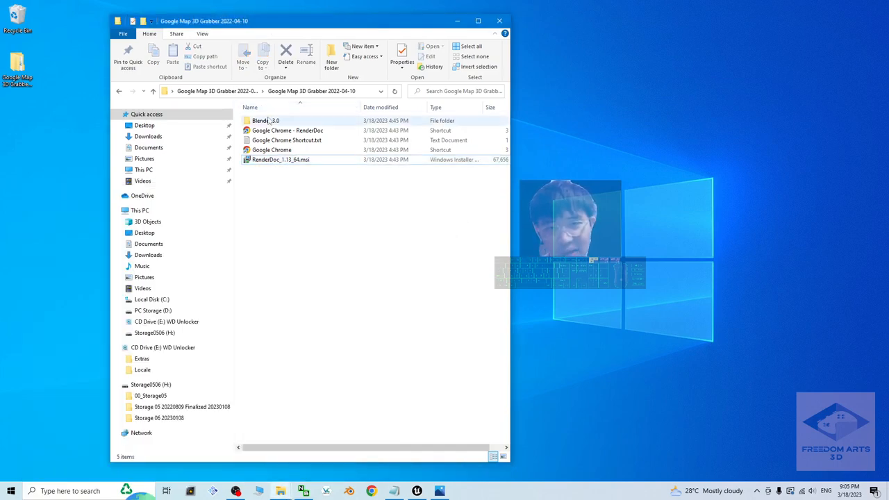
{"action": "left_click", "coordinate": [265, 121]}
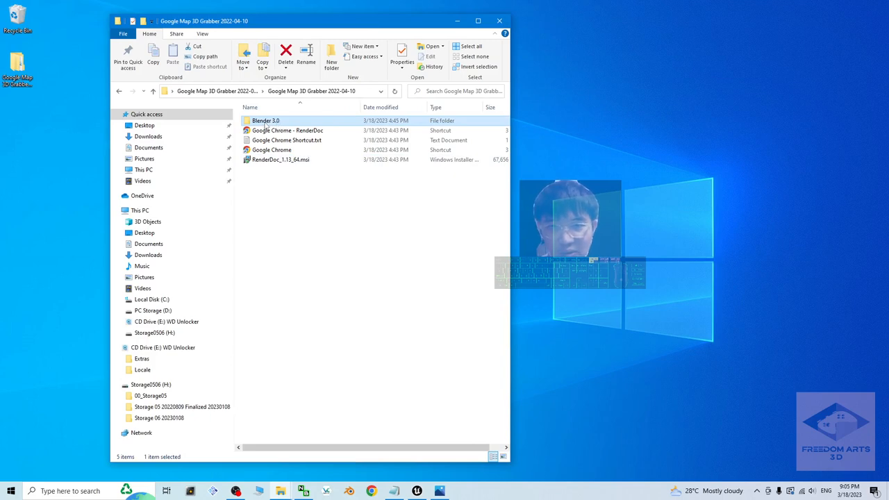
{"action": "double_click", "coordinate": [266, 120]}
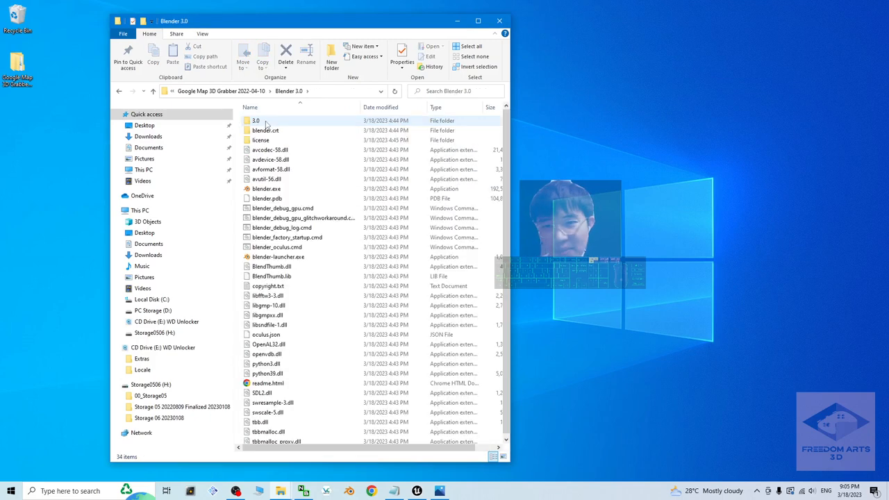
{"action": "left_click", "coordinate": [153, 91]}
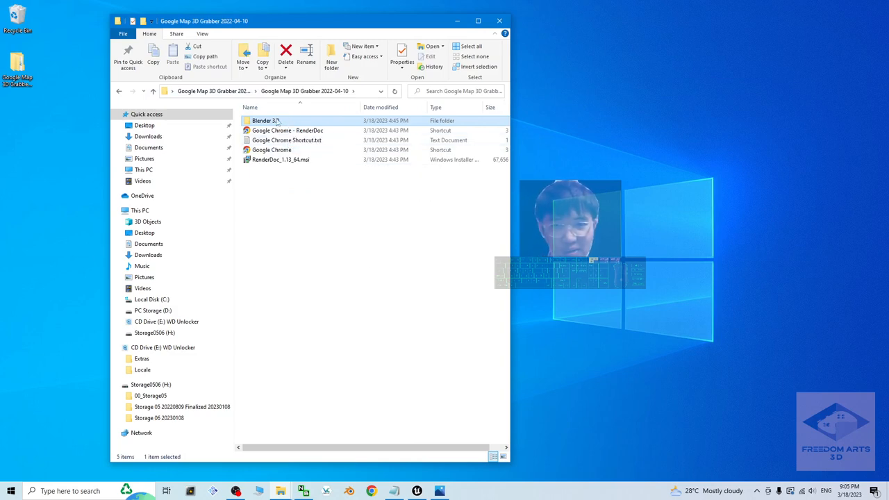
{"action": "double_click", "coordinate": [265, 121]}
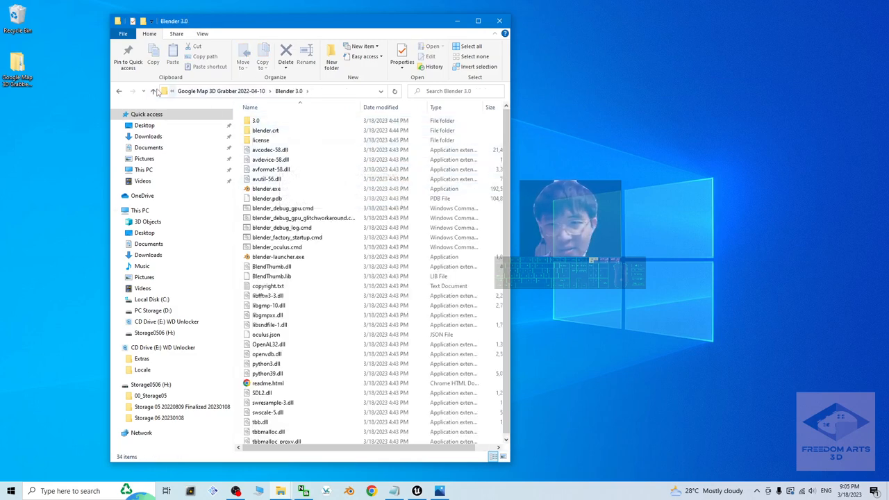
{"action": "left_click", "coordinate": [153, 91]}
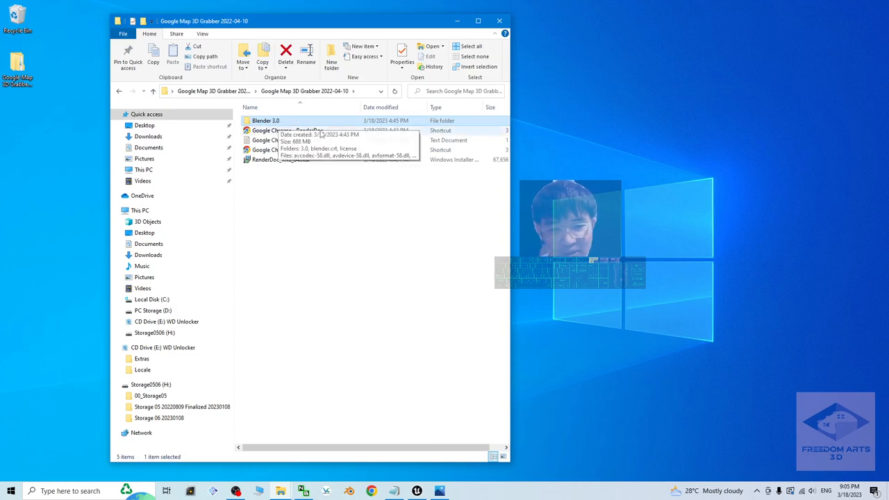
{"action": "mouse_move", "coordinate": [441, 336]}
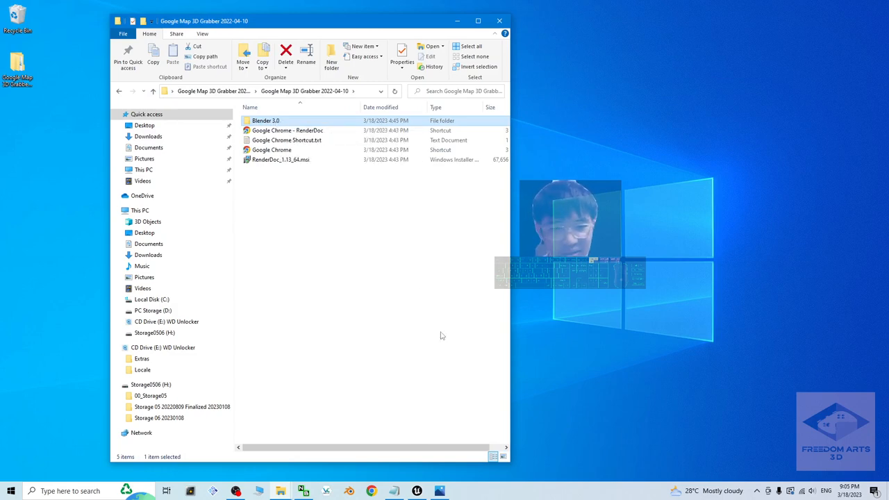
{"action": "mouse_move", "coordinate": [429, 311]}
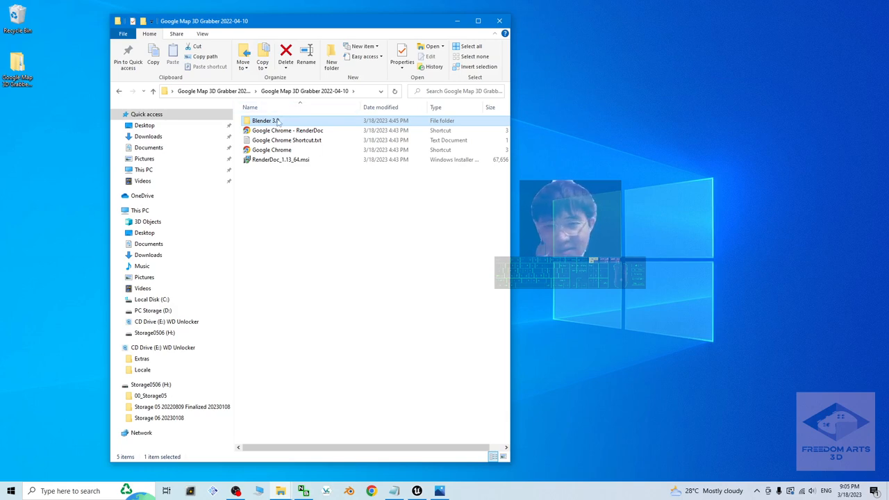
{"action": "left_click", "coordinate": [379, 354]}
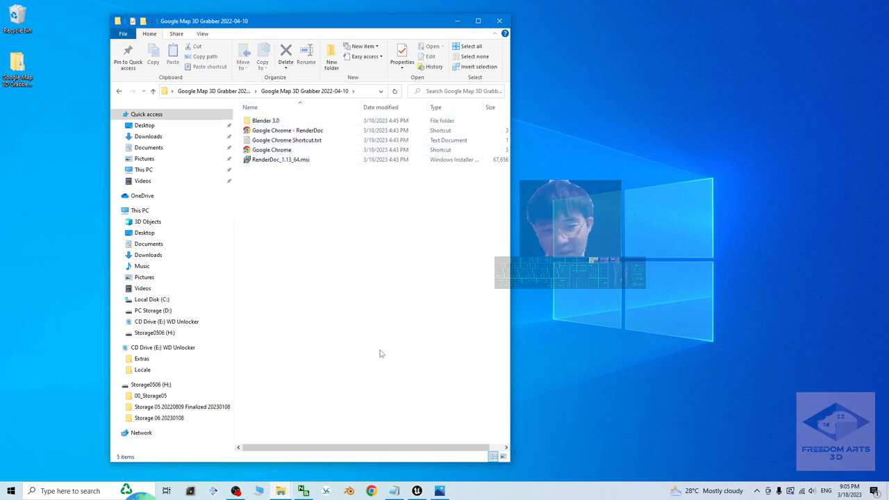
{"action": "mouse_move", "coordinate": [409, 305]}
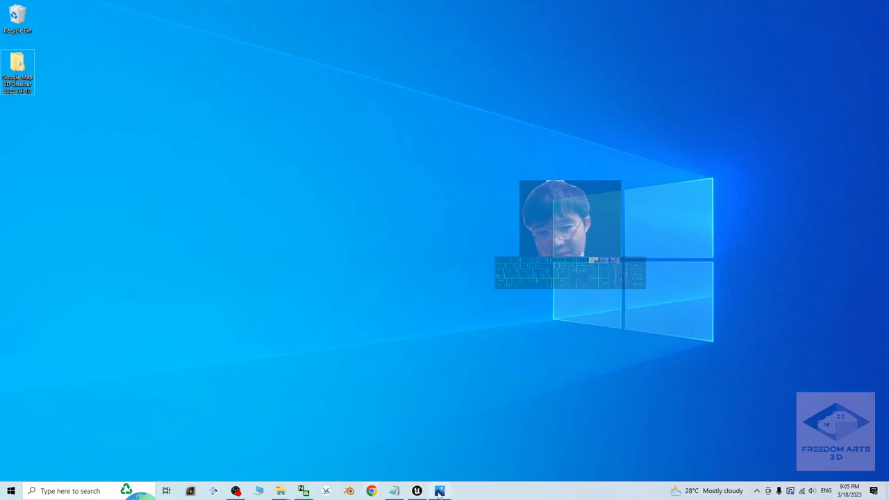
{"action": "left_click", "coordinate": [439, 491]}
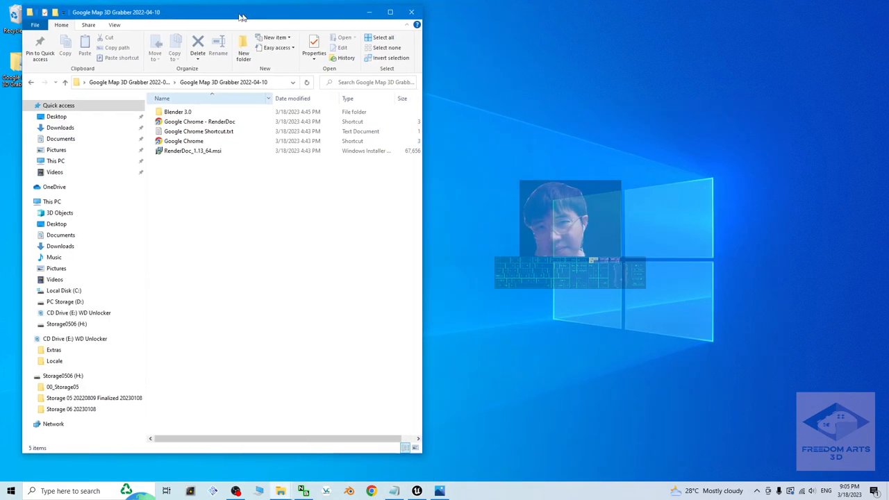
{"action": "type", "text": "rende"}
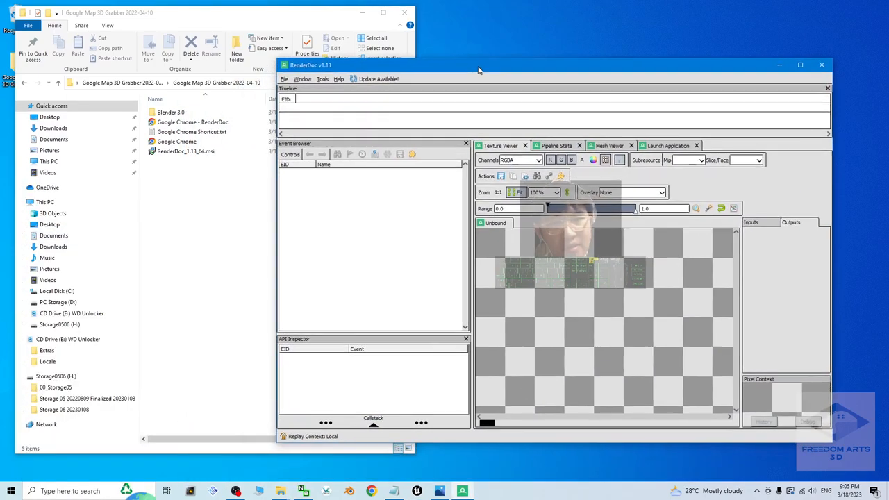
- Open File > Inject into Process, filter by 'chrome', and select the Chrome - RenderDoc shortcut
{"action": "left_click", "coordinate": [284, 78]}
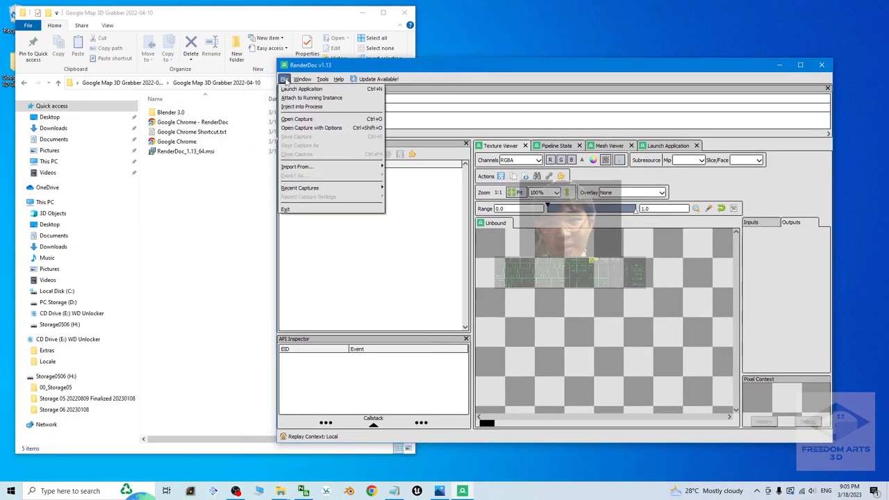
{"action": "left_click", "coordinate": [302, 106]}
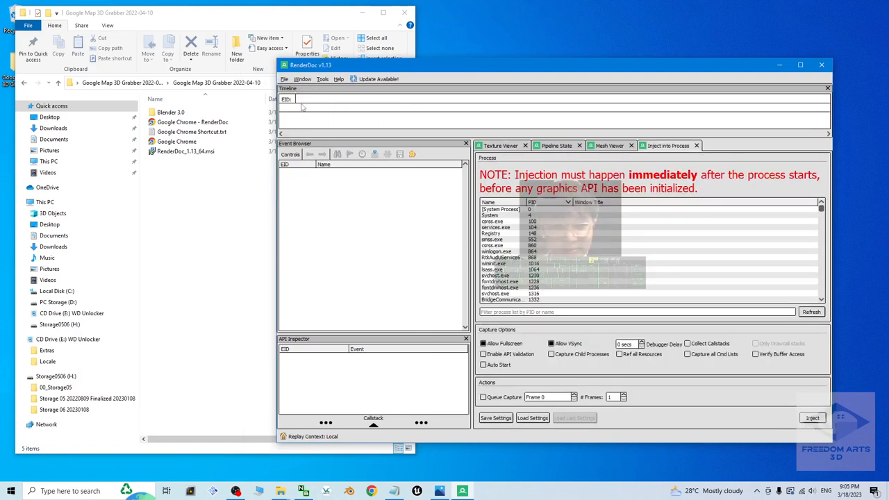
{"action": "left_click", "coordinate": [632, 311]}
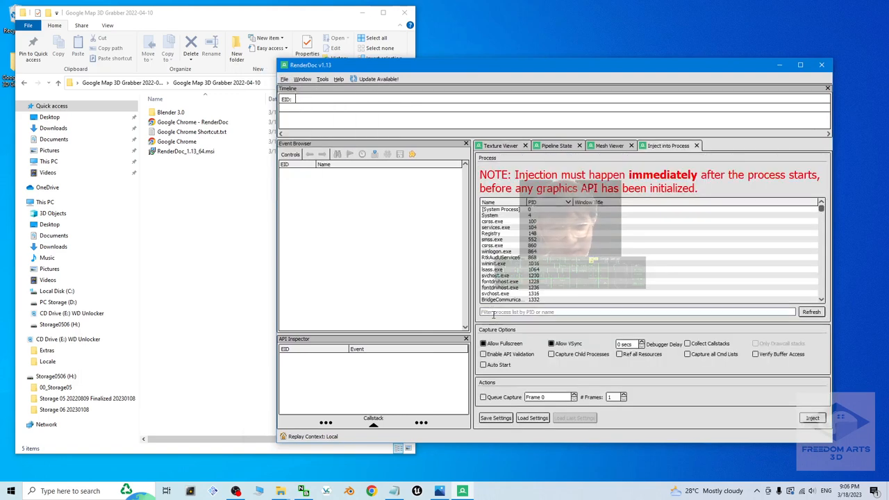
{"action": "type", "text": "chrome"}
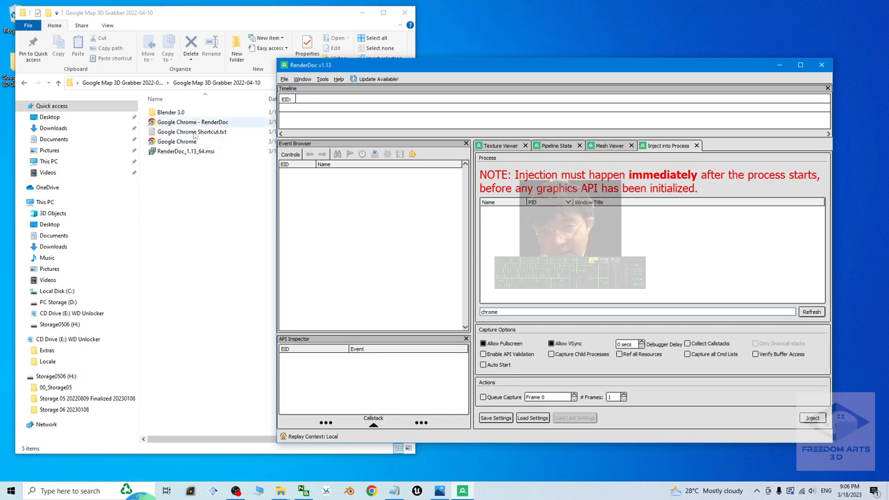
{"action": "left_click", "coordinate": [192, 122]}
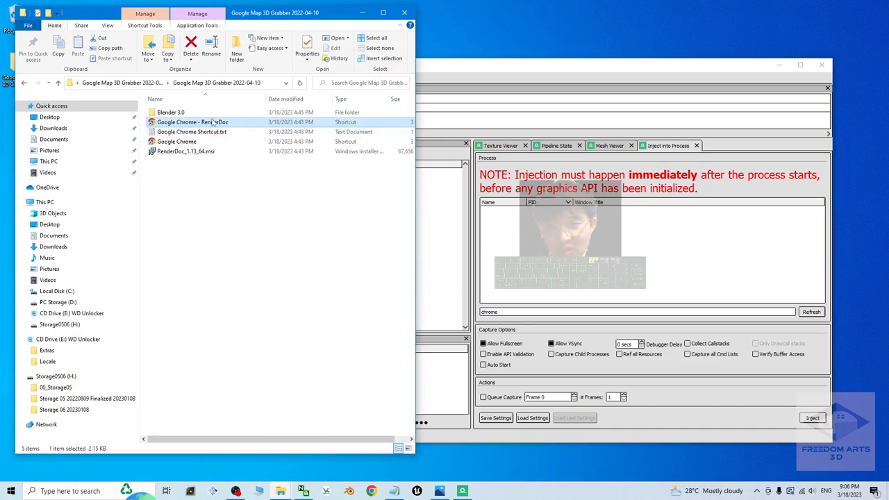
- Launch Chrome from the RenderDoc shortcut and inject into its Google Chrome Gpu process
{"action": "double_click", "coordinate": [193, 122]}
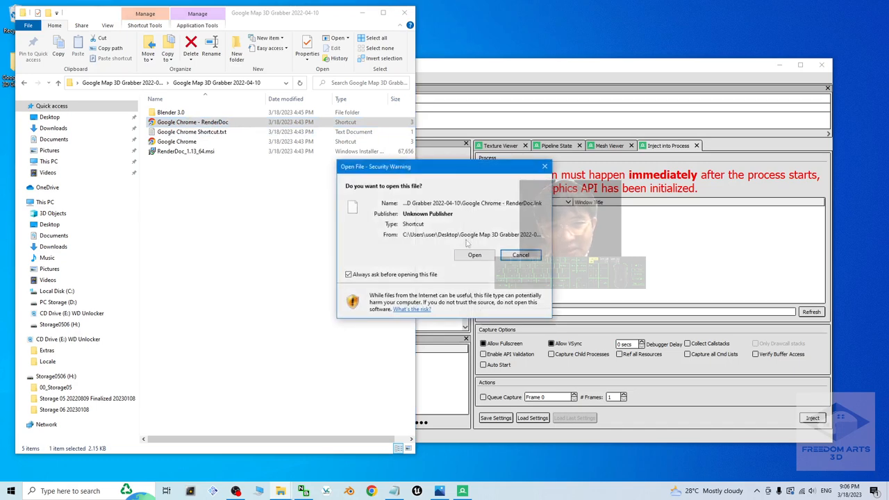
{"action": "left_click", "coordinate": [475, 255]}
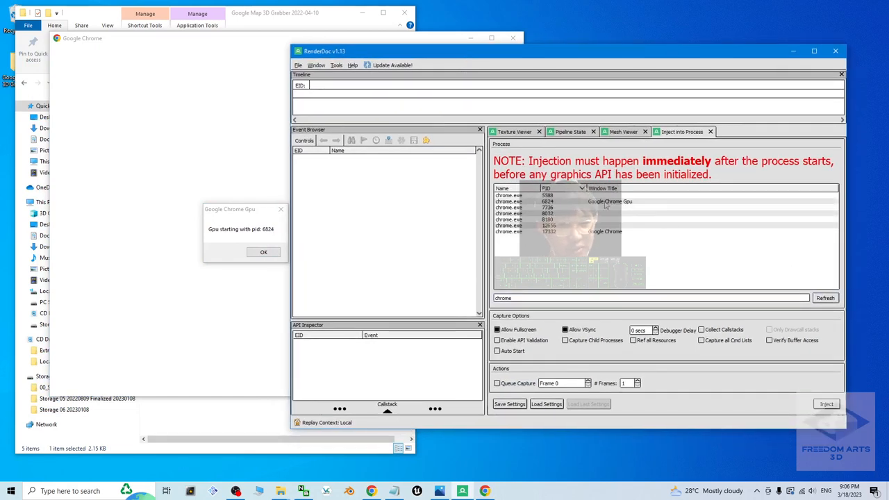
{"action": "left_click", "coordinate": [609, 201]}
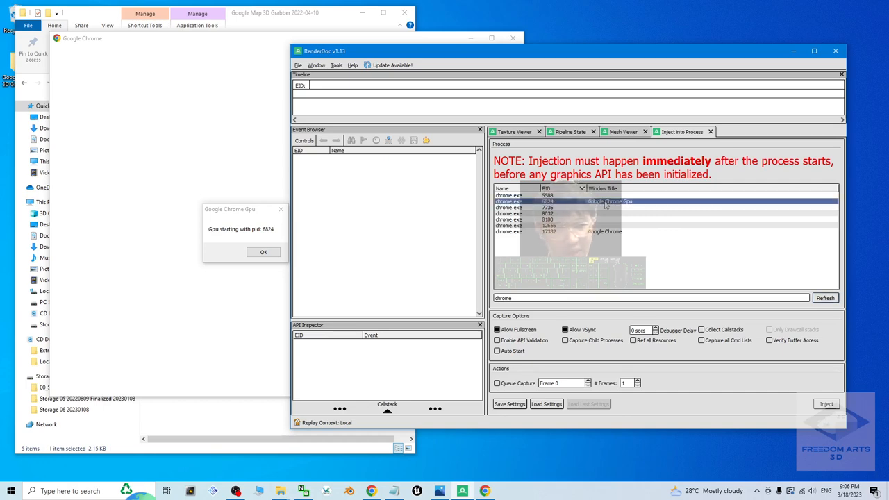
{"action": "left_click", "coordinate": [826, 404]}
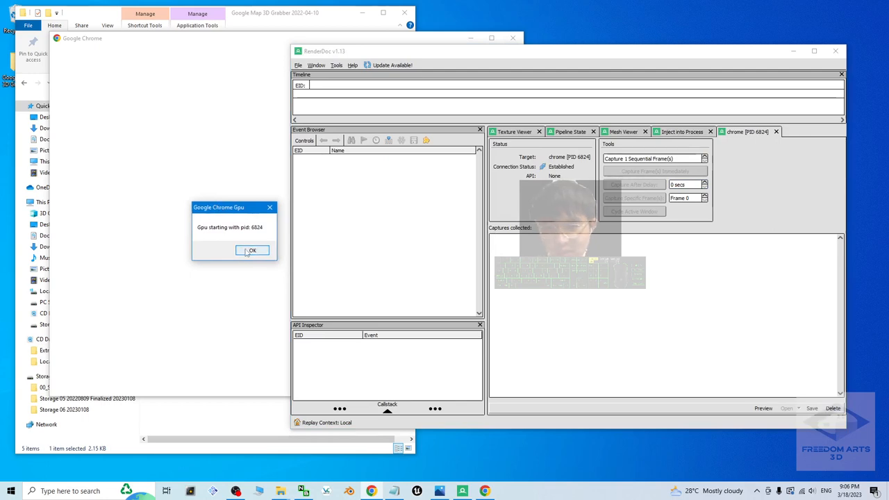
{"action": "left_click", "coordinate": [251, 251]}
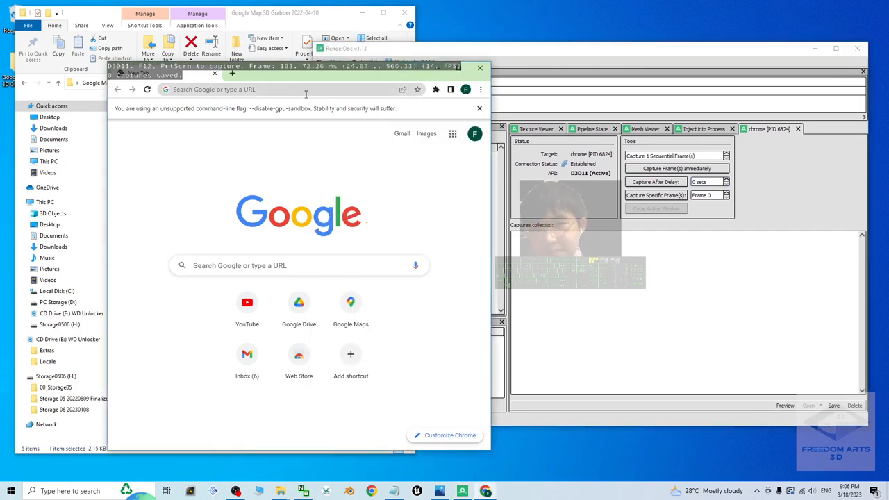
- Load maps.google.com and turn on Globe view with Satellite imagery
{"action": "type", "text": "maps.google.com"}
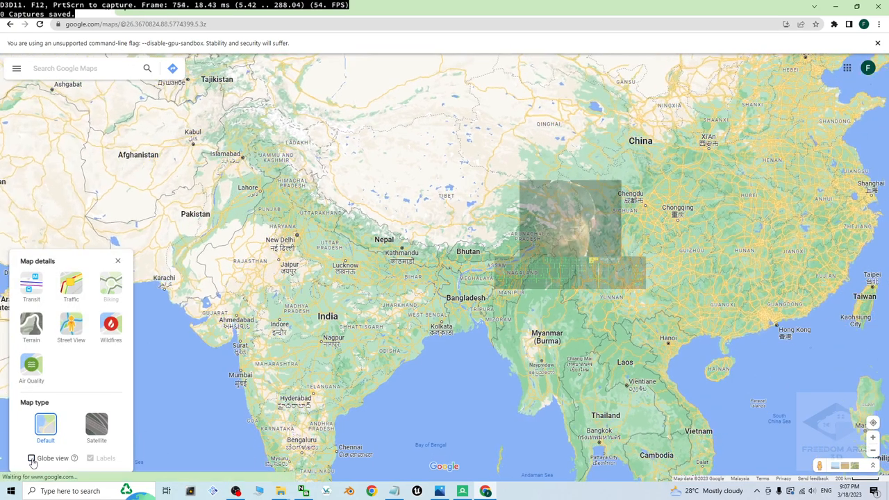
{"action": "left_click", "coordinate": [31, 458]}
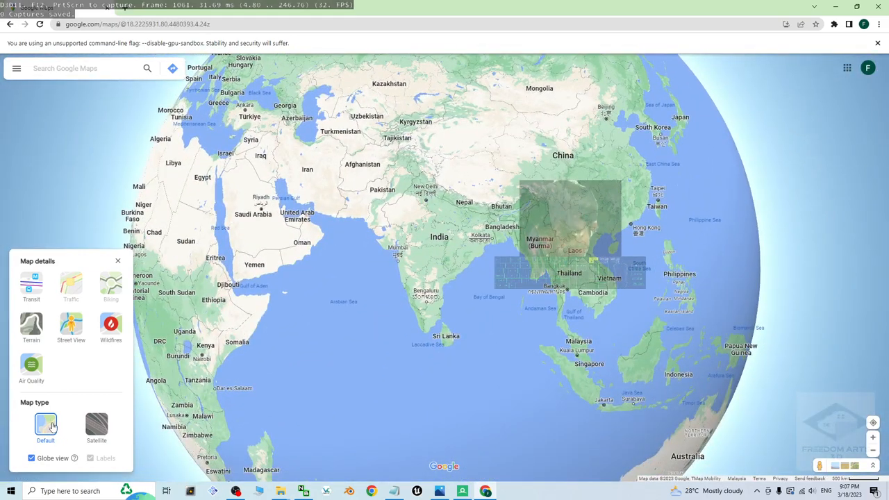
{"action": "left_click", "coordinate": [97, 425]}
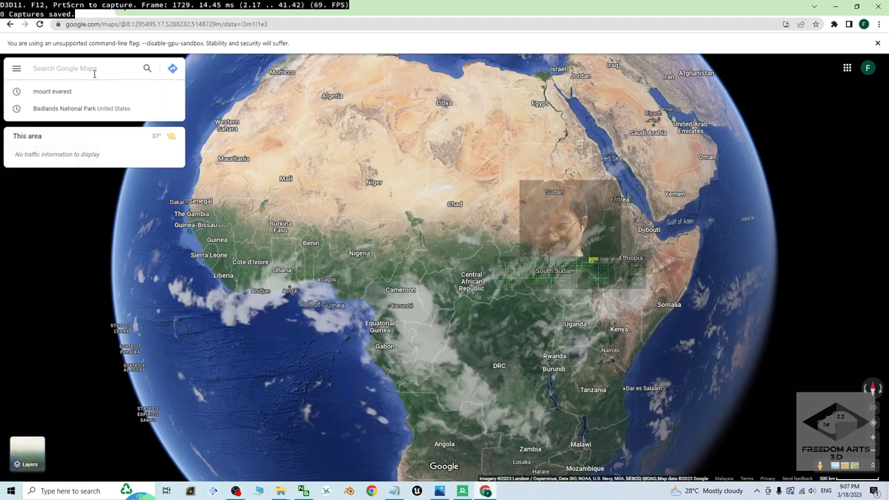
- Search Google Maps for 'grand canyon'
{"action": "type", "text": "g"}
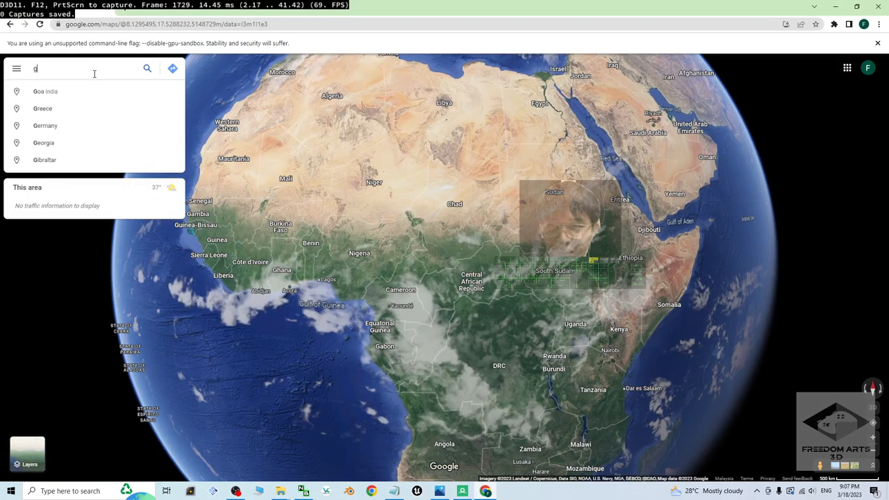
{"action": "type", "text": "rand ca"}
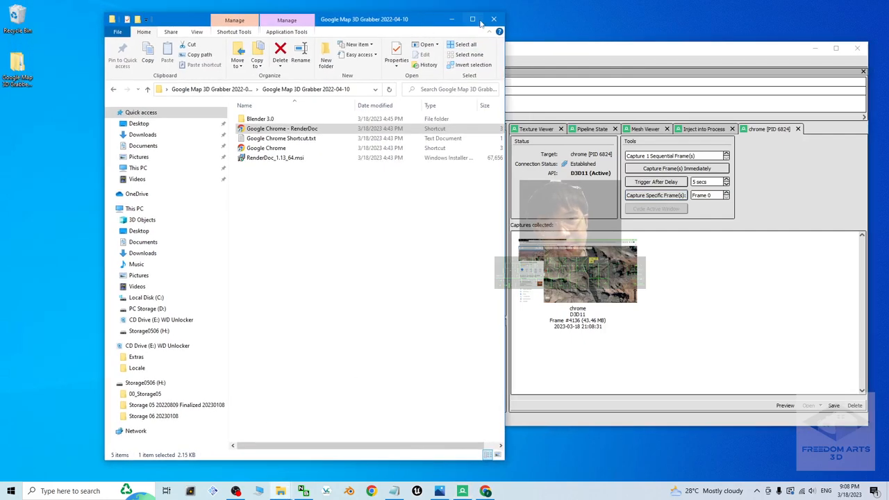
- Save the RenderDoc capture as GrandCanyon01.rdc in the Desktop grand canyon folder
{"action": "left_click", "coordinate": [494, 19]}
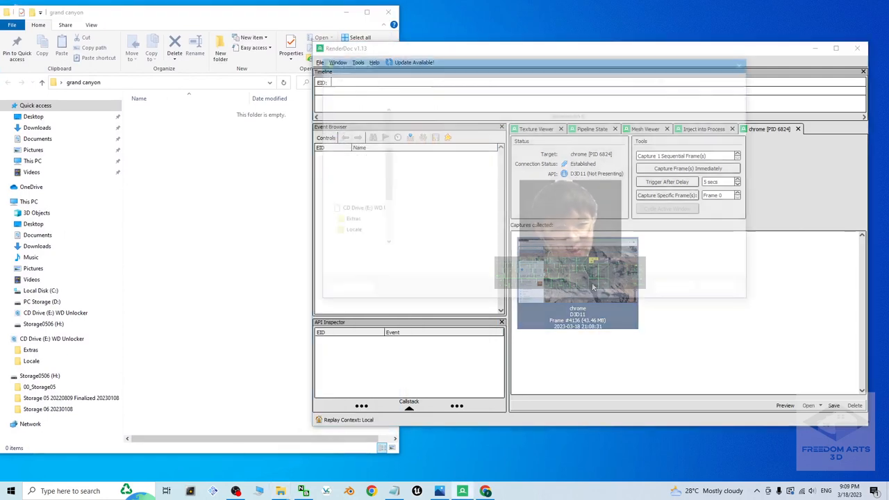
{"action": "left_click", "coordinate": [834, 405]}
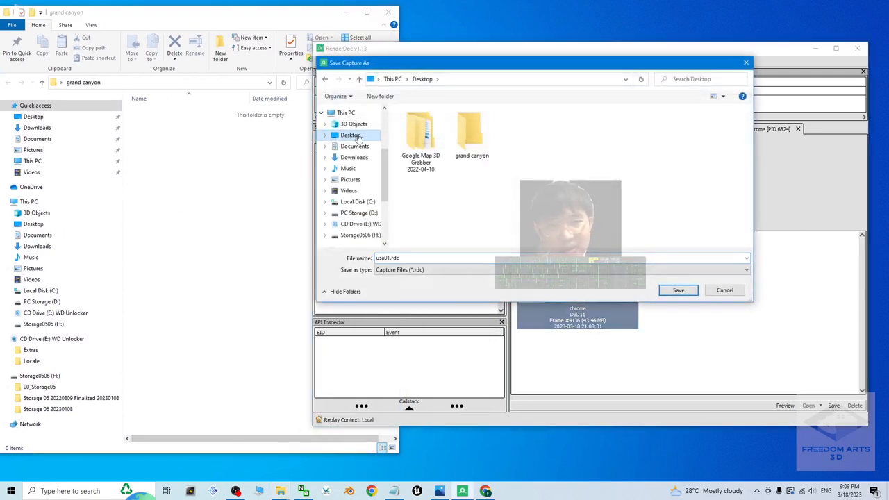
{"action": "double_click", "coordinate": [471, 132]}
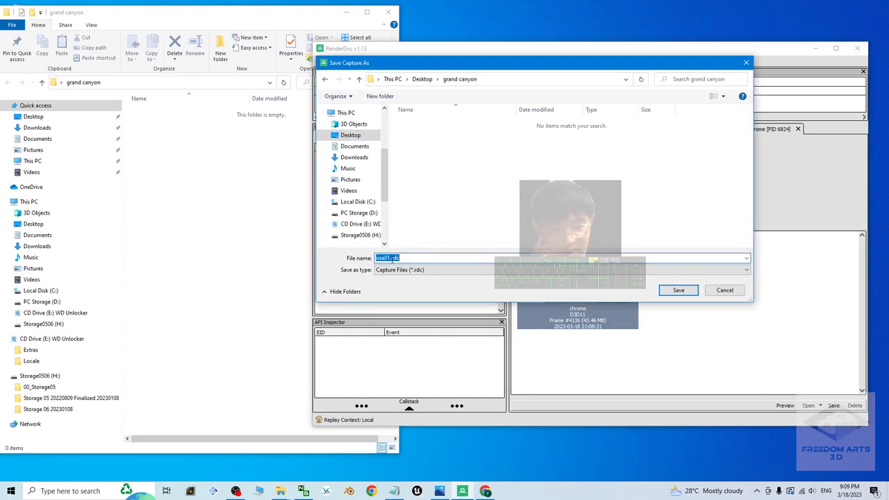
{"action": "type", "text": "GrandCanyon01"}
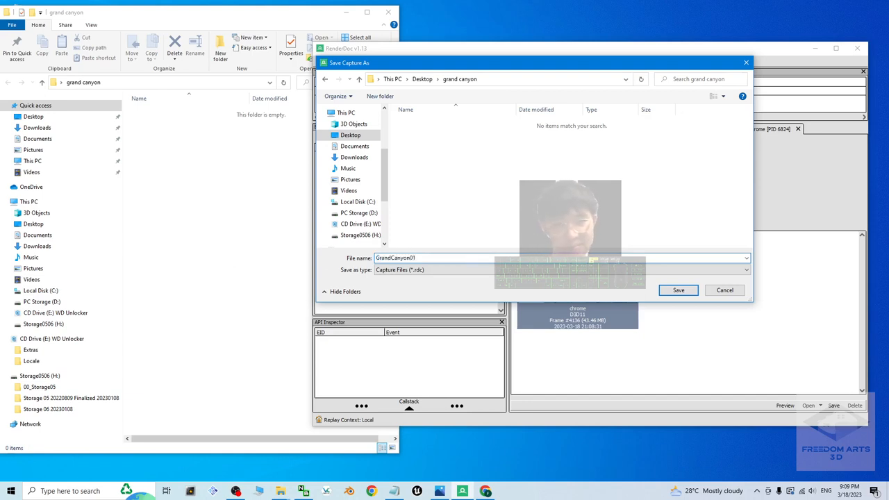
{"action": "left_click", "coordinate": [679, 290]}
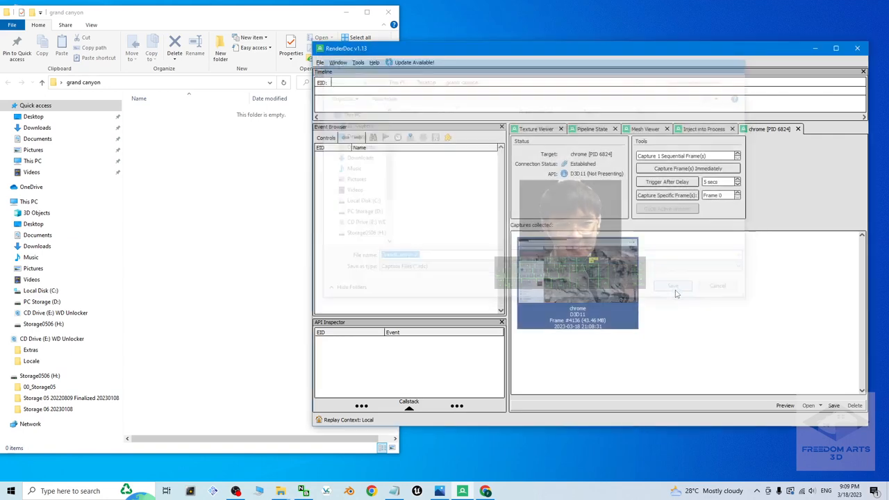
{"action": "left_click", "coordinate": [673, 285]}
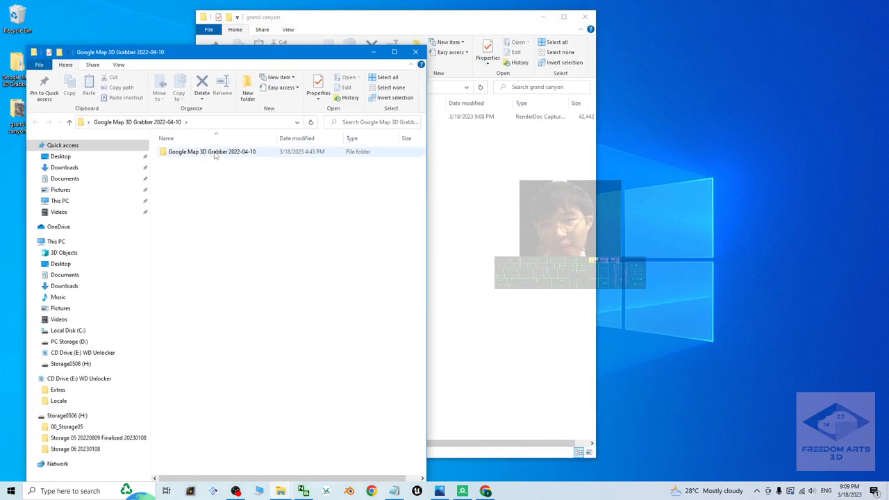
- Open Google Map 3D Grabber 2022-04-10, then Blender 3.0, and run blender.exe
{"action": "double_click", "coordinate": [212, 151]}
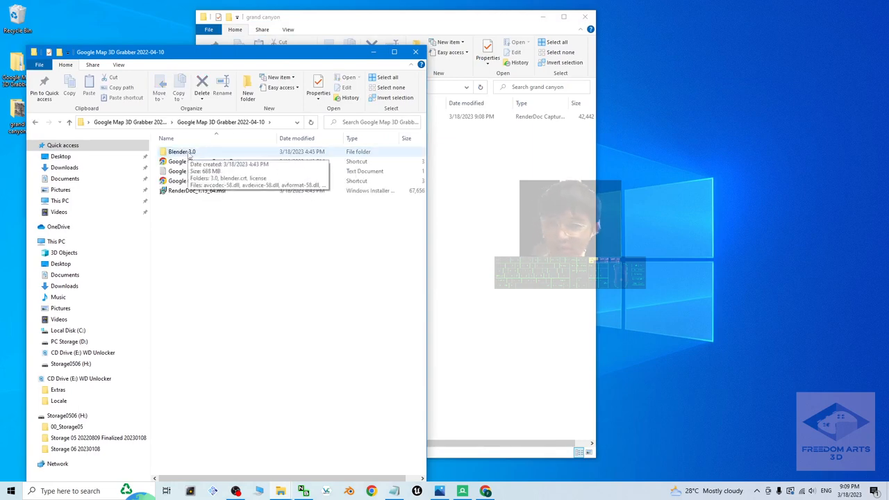
{"action": "double_click", "coordinate": [182, 151]}
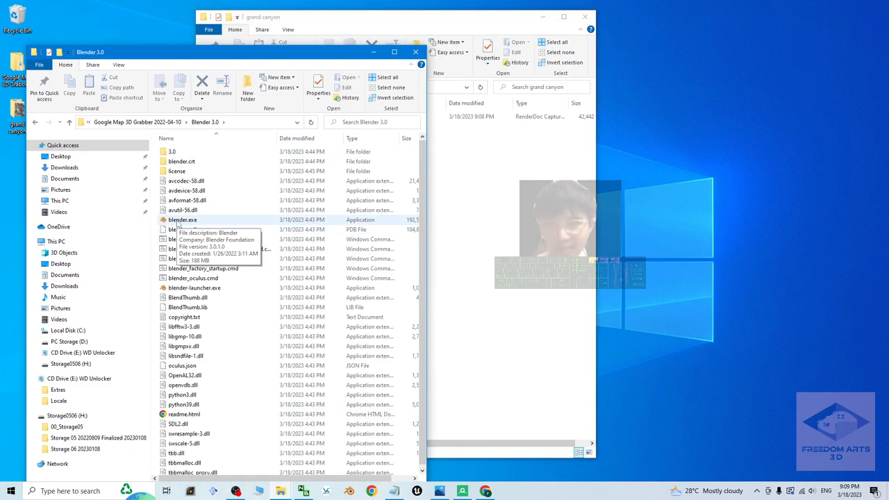
{"action": "double_click", "coordinate": [183, 219]}
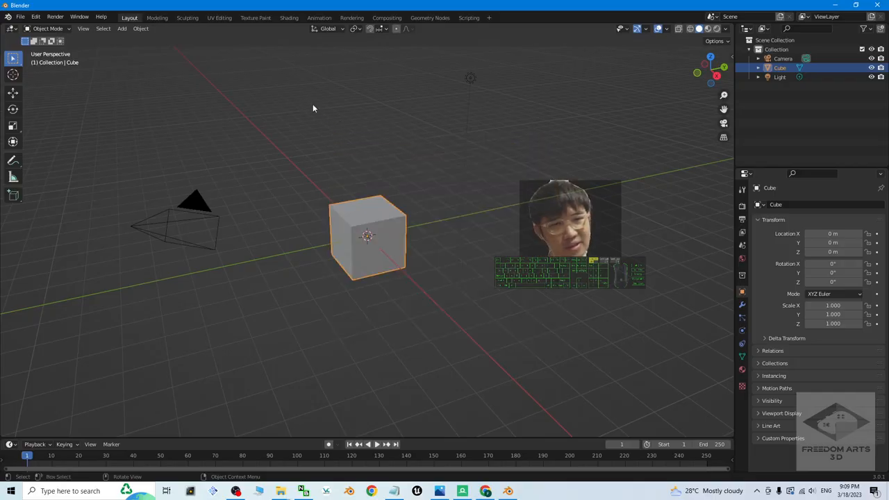
- Enable Import-Export: Maps Models Importer in Preferences and open the File > Import formats
{"action": "left_click", "coordinate": [35, 16]}
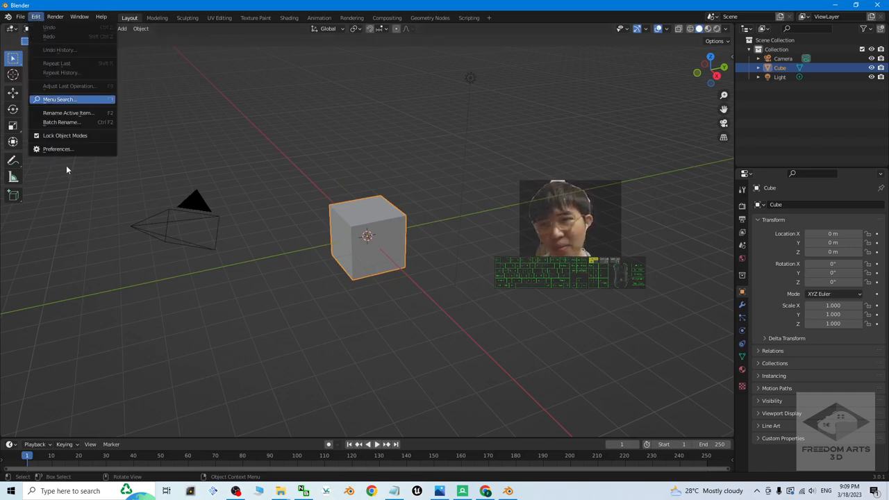
{"action": "left_click", "coordinate": [57, 148]}
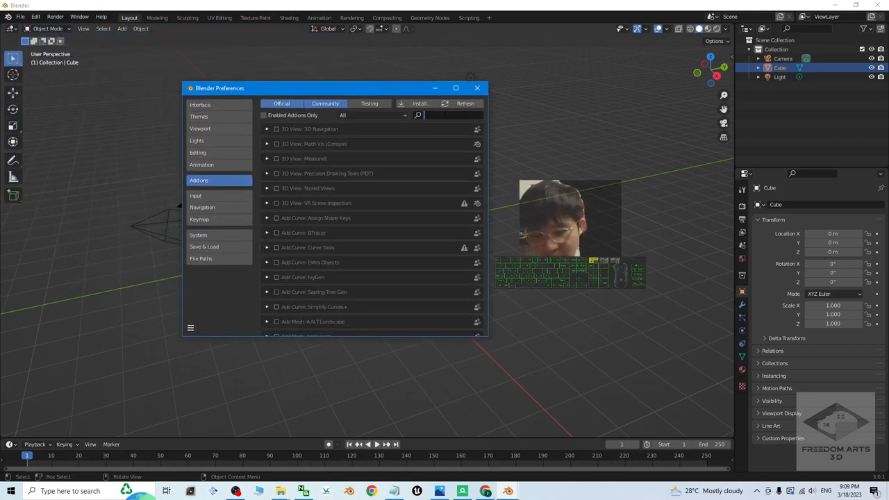
{"action": "type", "text": "map"}
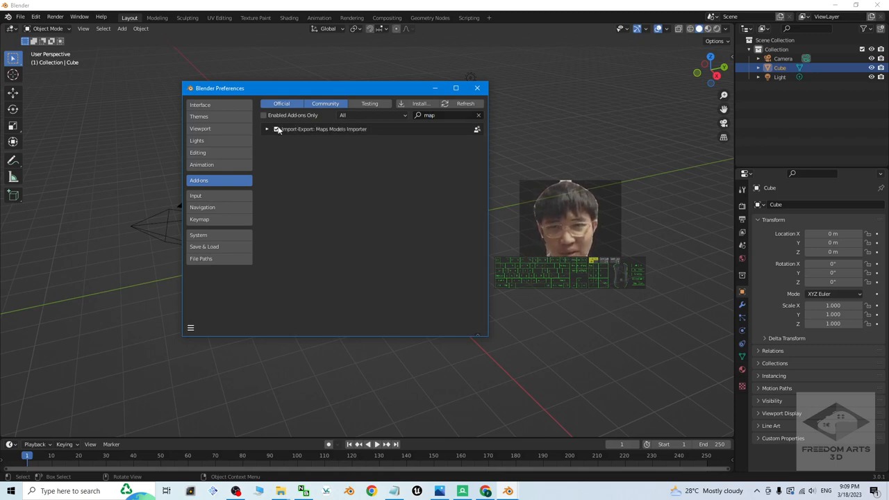
{"action": "left_click", "coordinate": [277, 129]}
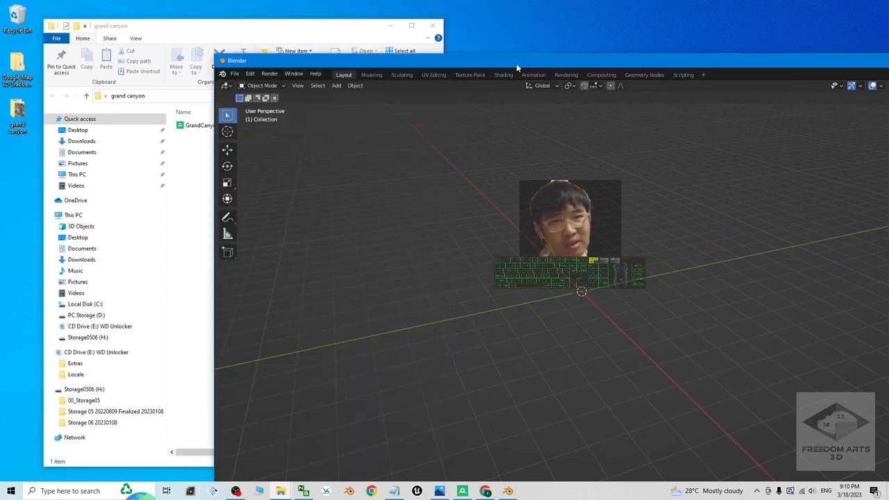
{"action": "left_click", "coordinate": [242, 70]}
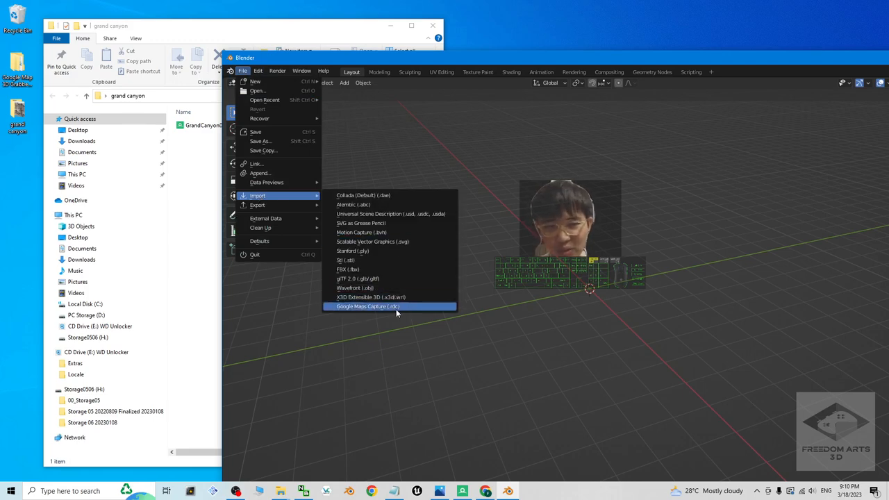
{"action": "mouse_move", "coordinate": [368, 306]}
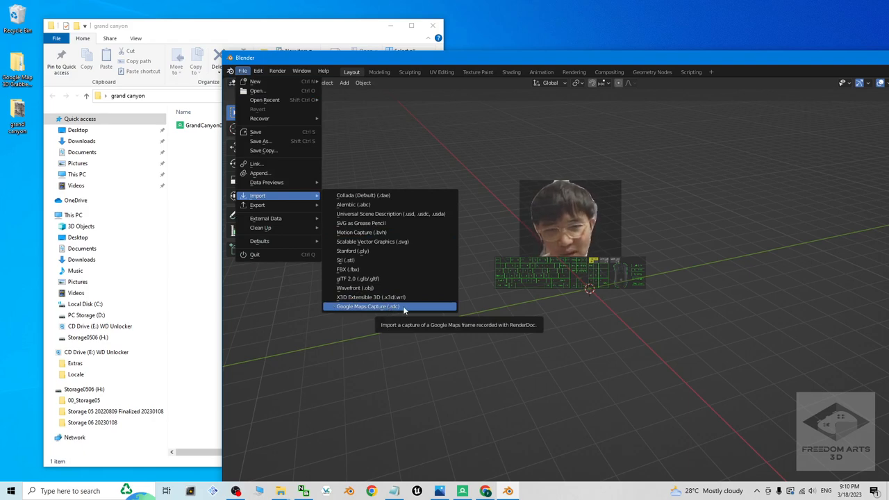
- Import GrandCanyon01.rdc with the Google Maps Capture (.rdc) importer
{"action": "left_click", "coordinate": [366, 306]}
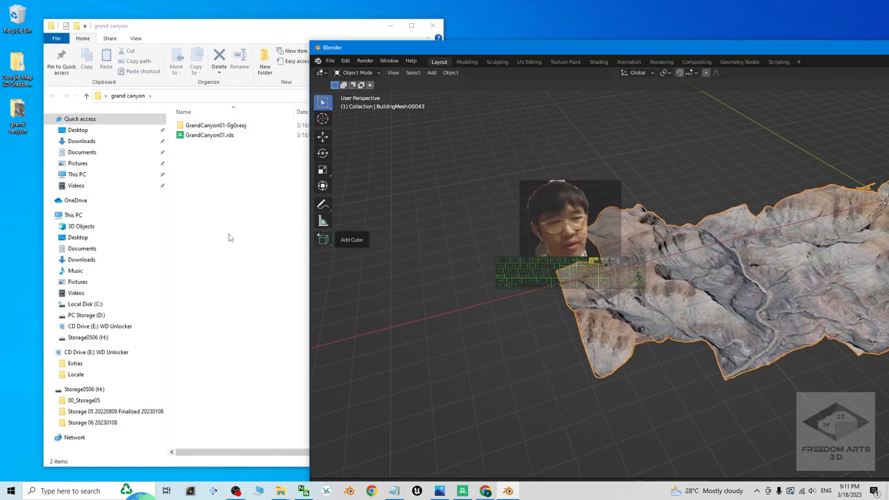
- Export the terrain as GrandCanyon.fbx with Path Mode set to Copy and textures embedded
{"action": "left_click", "coordinate": [330, 61]}
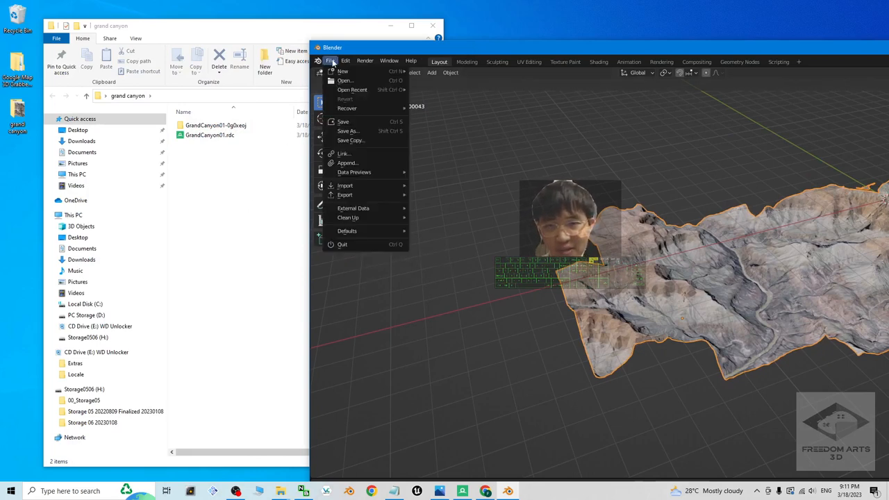
{"action": "mouse_move", "coordinate": [346, 194]}
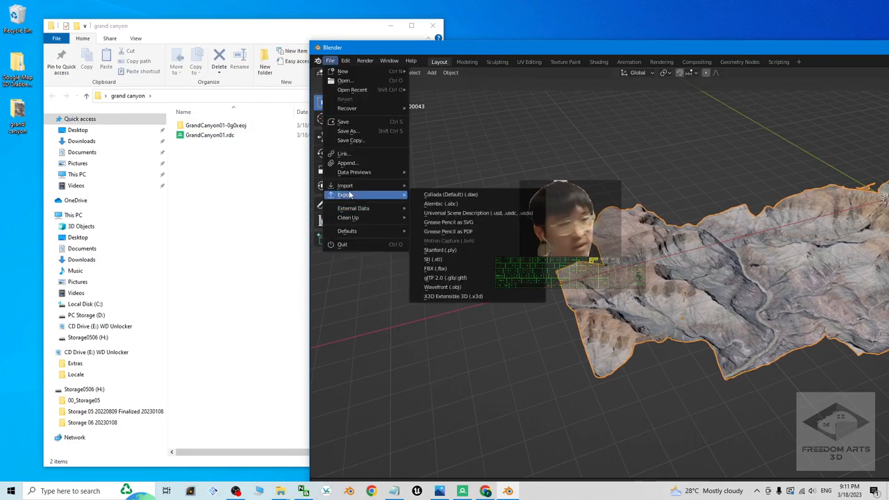
{"action": "left_click", "coordinate": [434, 269]}
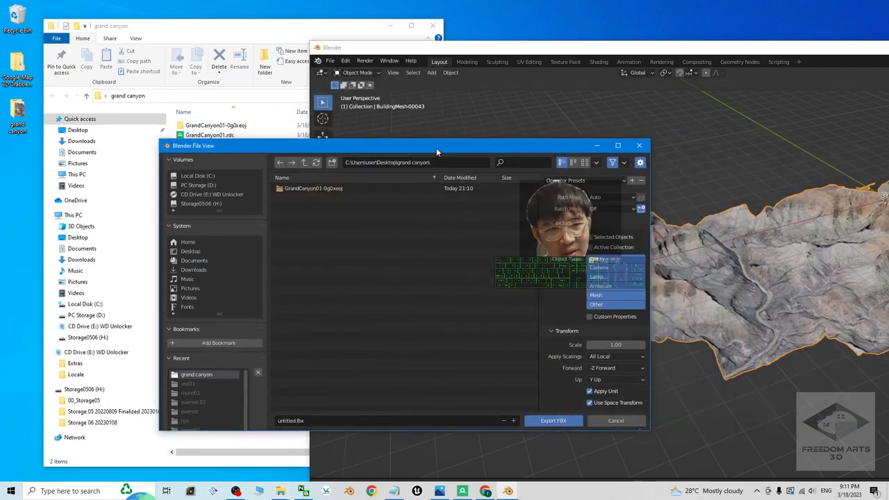
{"action": "left_click_drag", "start_coordinate": [437, 146], "coordinate": [473, 168]}
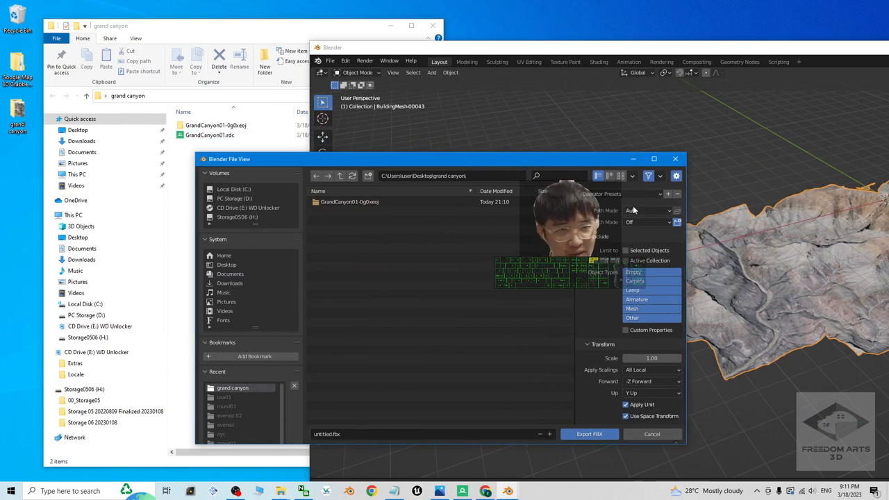
{"action": "left_click", "coordinate": [649, 210]}
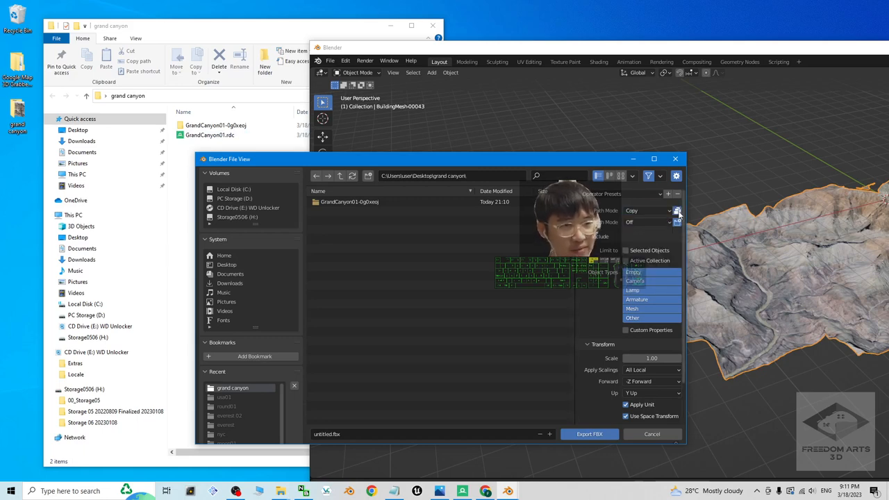
{"action": "left_click", "coordinate": [327, 434]}
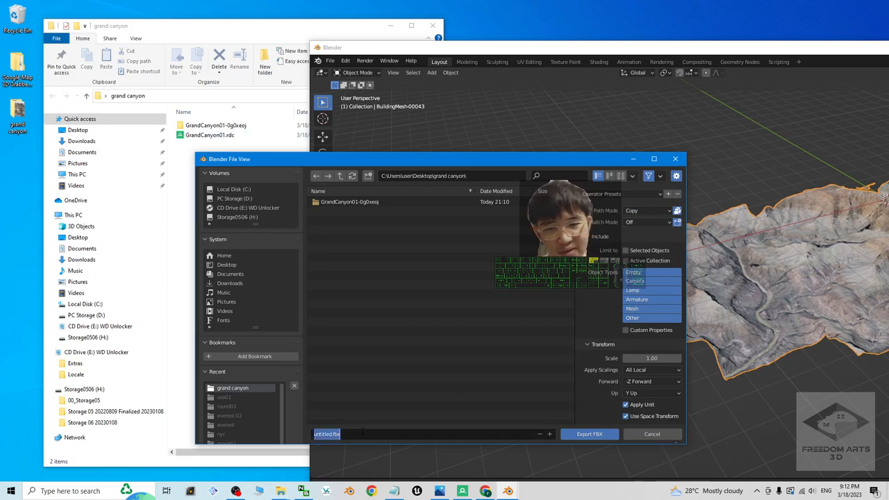
{"action": "type", "text": "c"}
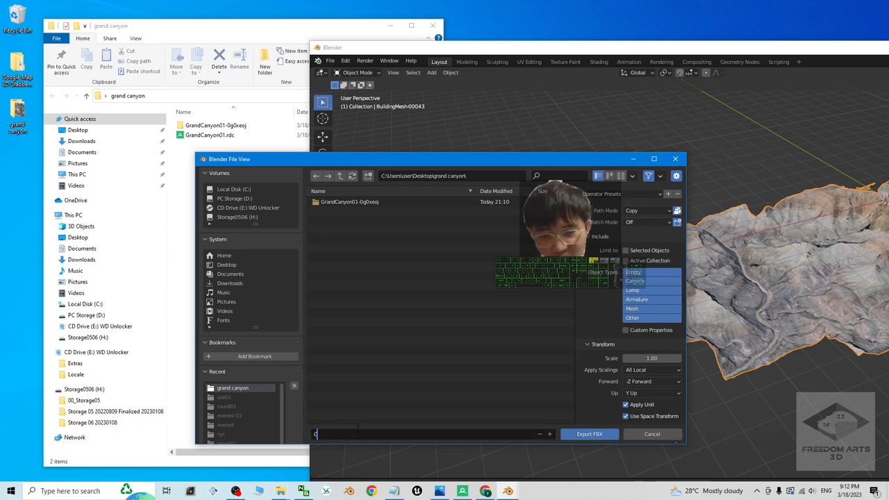
{"action": "type", "text": "GrandCanyon"}
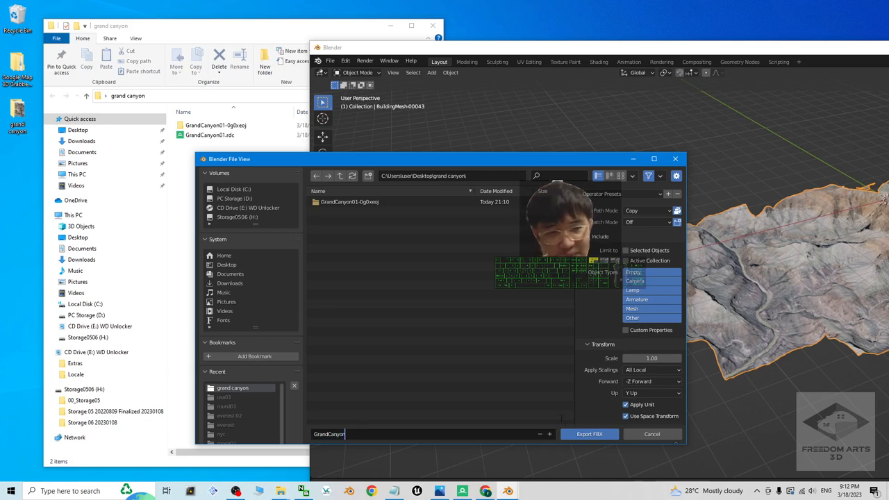
{"action": "left_click", "coordinate": [652, 434]}
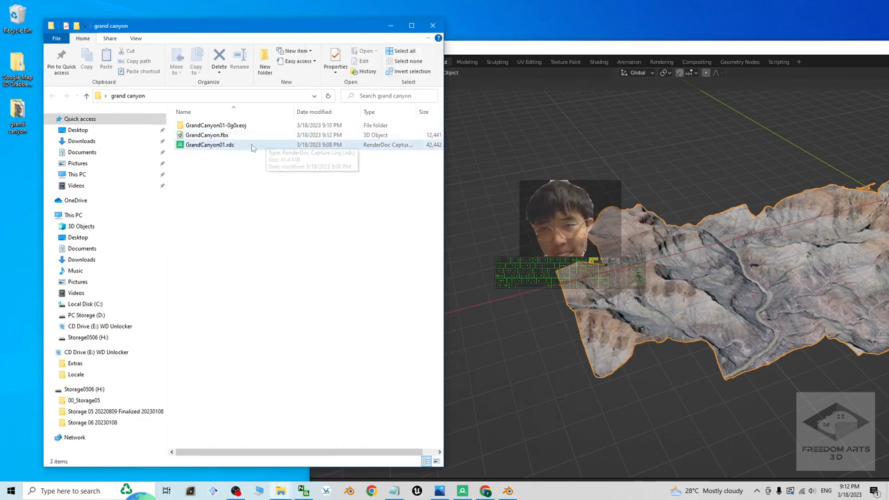
- Preview GrandCanyon.fbx in 3D Viewer and orbit the textured canyon terrain
{"action": "double_click", "coordinate": [206, 135]}
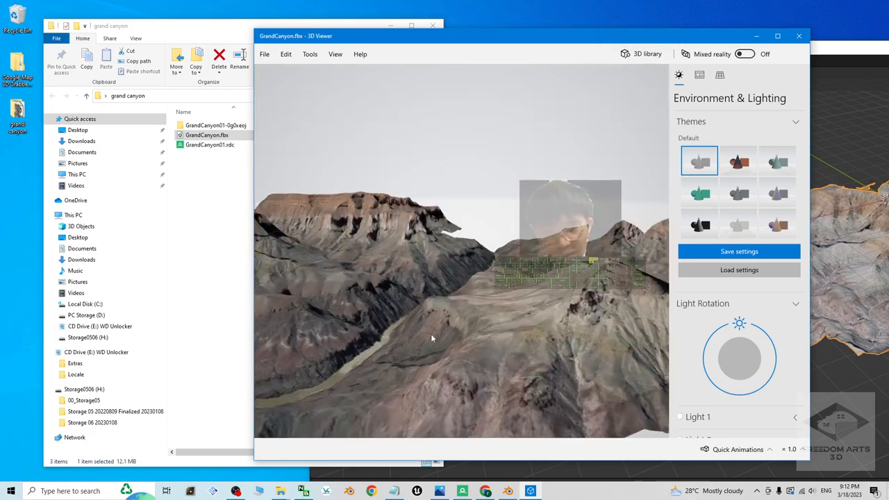
{"action": "left_click_drag", "start_coordinate": [430, 339], "coordinate": [468, 371]}
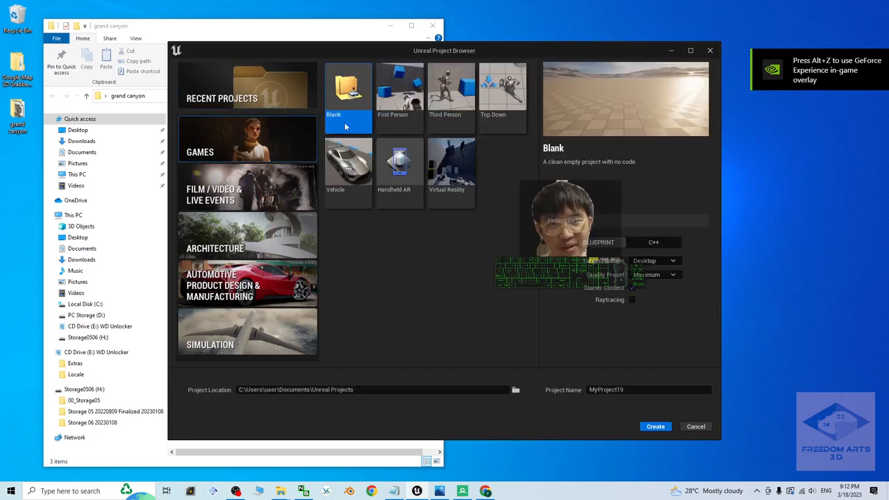
- Create MyProject19 from the Third Person template, then restore down the editor window
{"action": "left_click", "coordinate": [445, 93]}
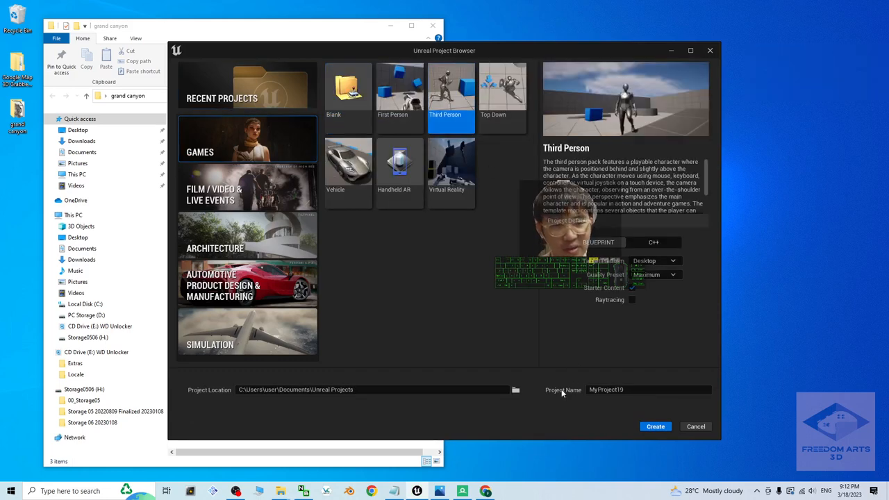
{"action": "left_click", "coordinate": [656, 427]}
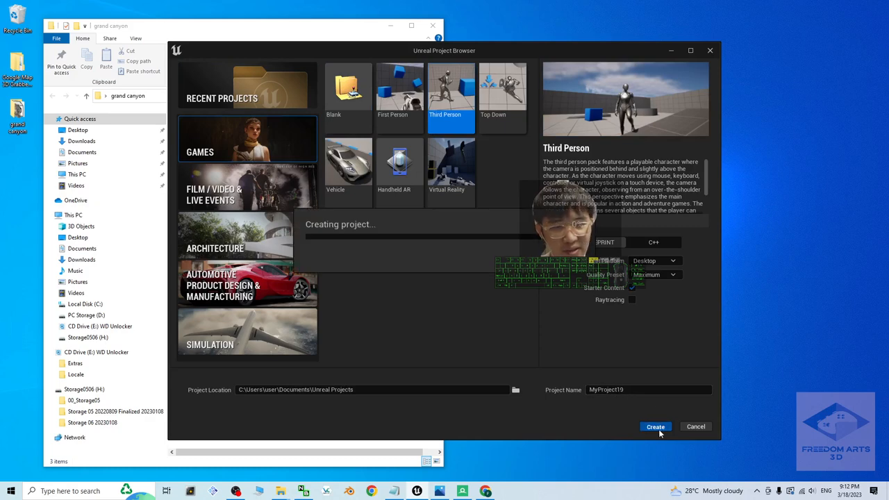
{"action": "left_click", "coordinate": [655, 427]}
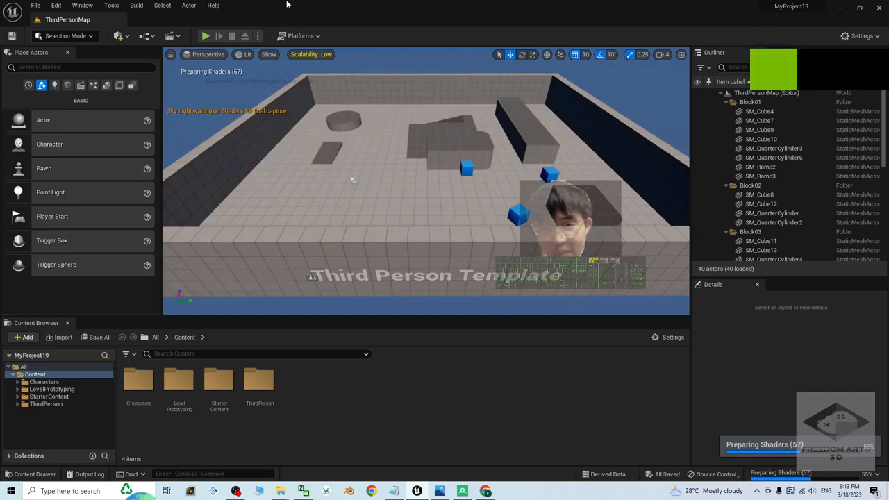
{"action": "left_click", "coordinate": [205, 35]}
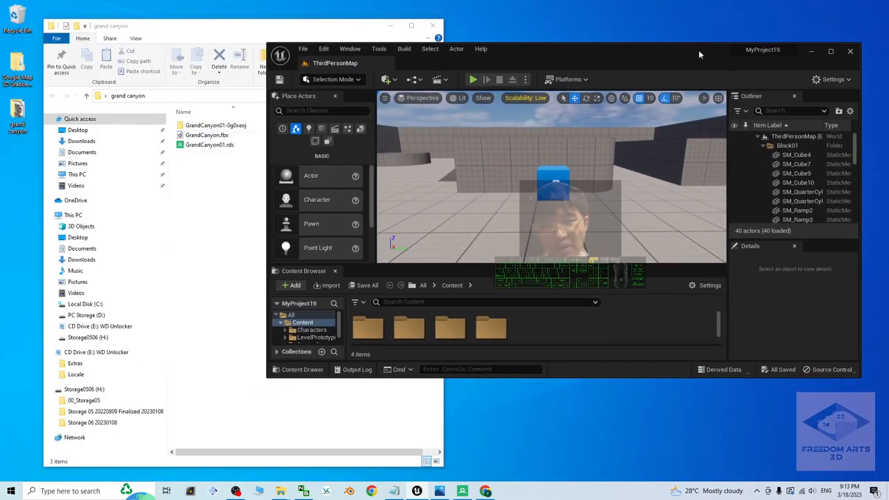
- Maximize the editor and Import All from GrandCanyon.fbx, bringing in the mesh and 133 materials
{"action": "left_click", "coordinate": [831, 50]}
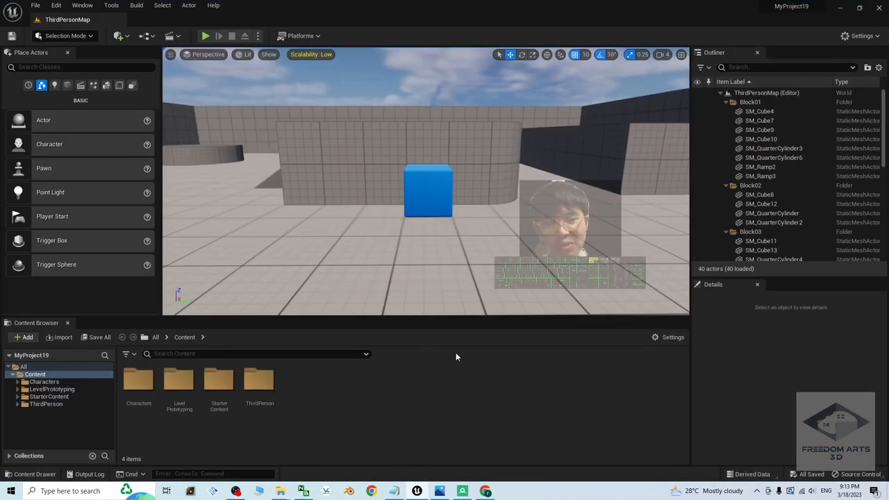
{"action": "mouse_move", "coordinate": [310, 420]}
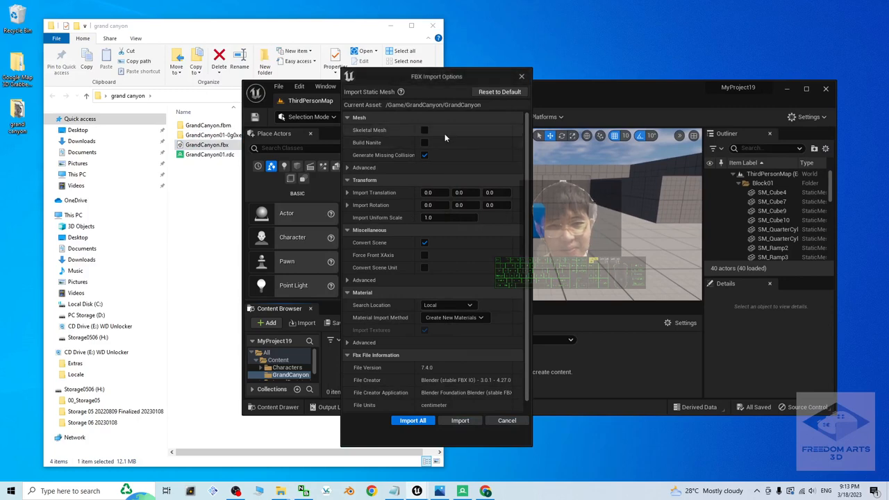
{"action": "left_click", "coordinate": [413, 421]}
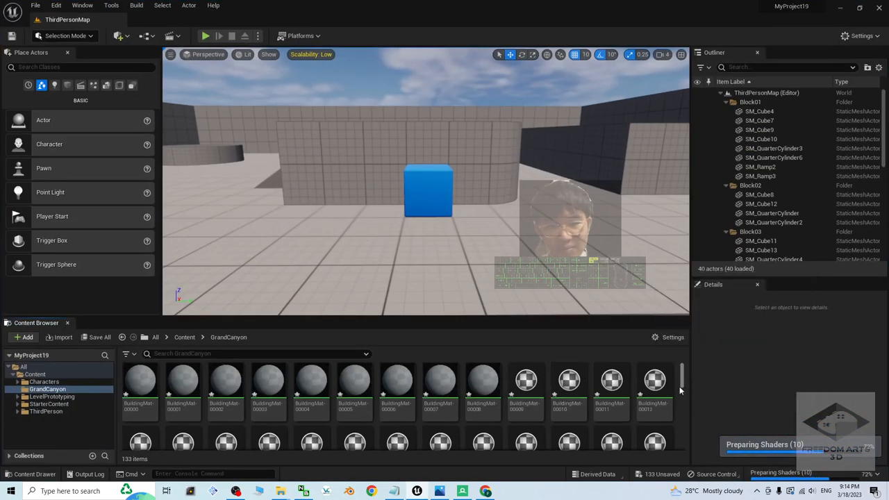
{"action": "scroll", "scroll_direction": "down", "scroll_amount": 3}
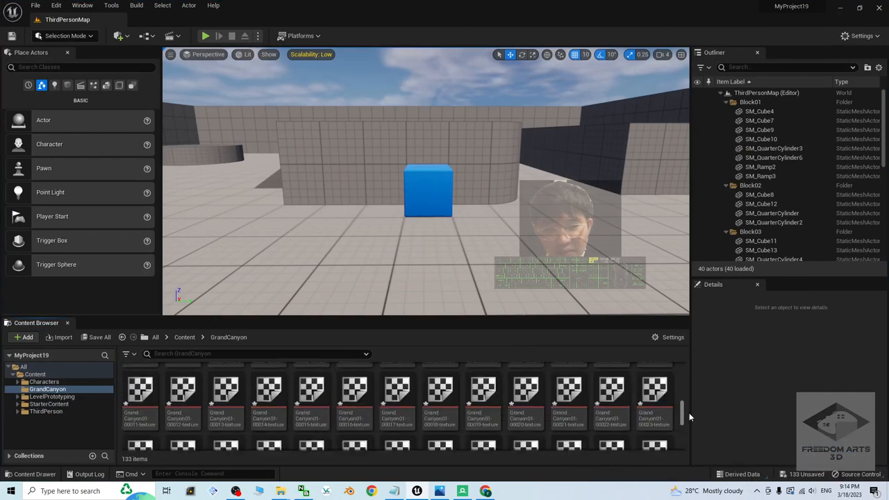
{"action": "scroll", "scroll_direction": "down", "scroll_amount": 3}
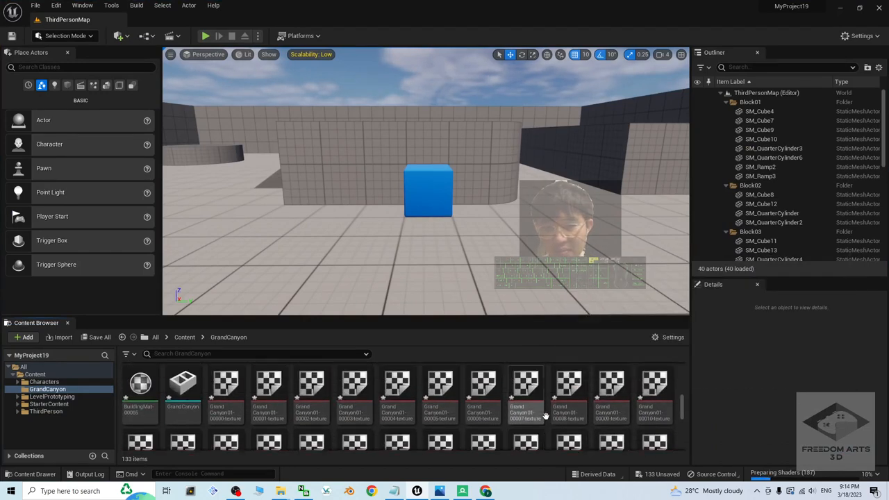
{"action": "mouse_move", "coordinate": [182, 385]}
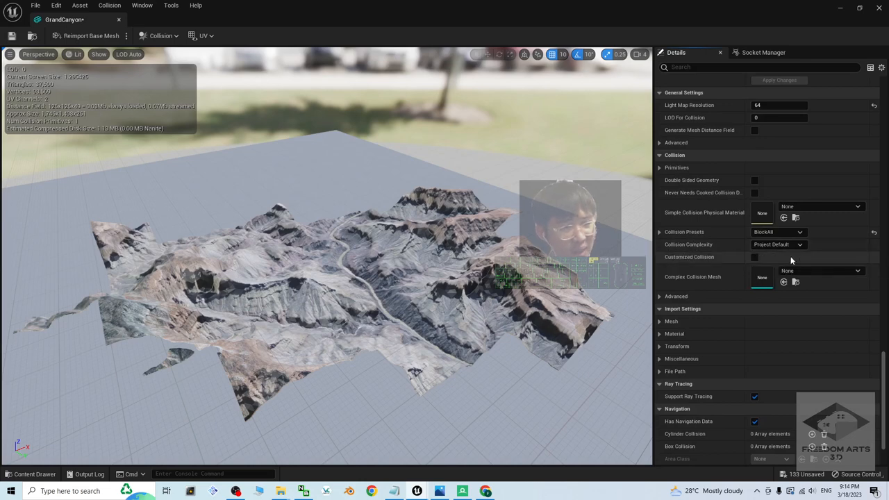
- Set the GrandCanyon mesh's Collision Complexity to Use Complex Collision As Simple
{"action": "left_click", "coordinate": [778, 244]}
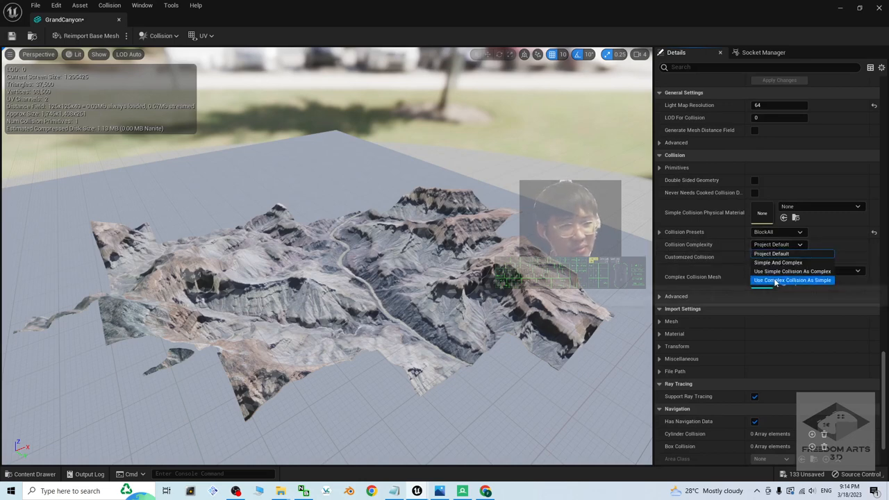
{"action": "mouse_move", "coordinate": [792, 280]}
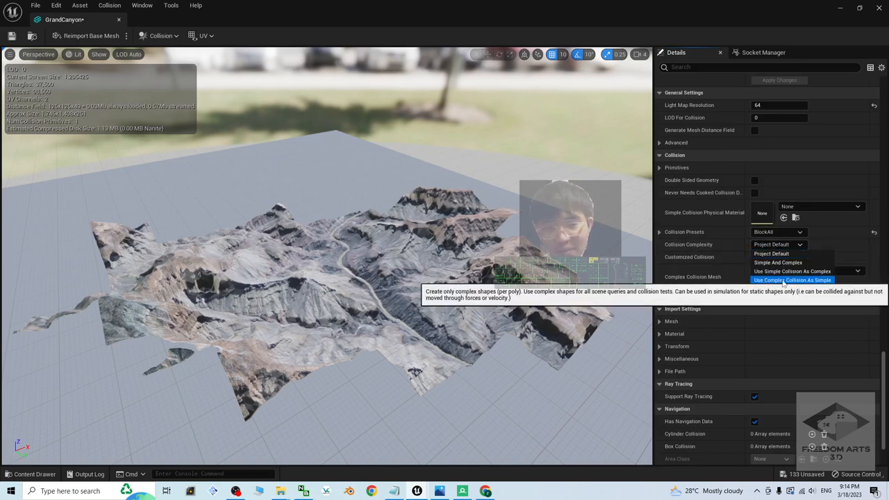
{"action": "left_click", "coordinate": [792, 280]}
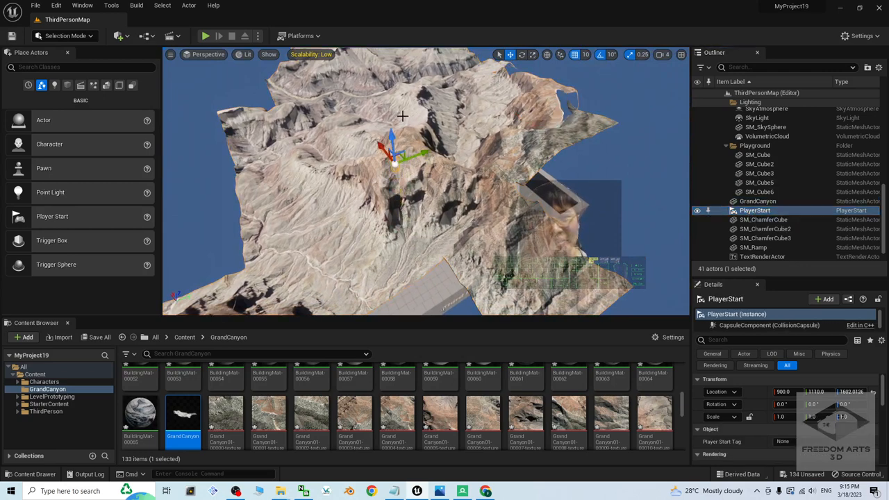
- Play the level, run the mannequin over the canyon slopes, then stop the session
{"action": "left_click", "coordinate": [205, 36]}
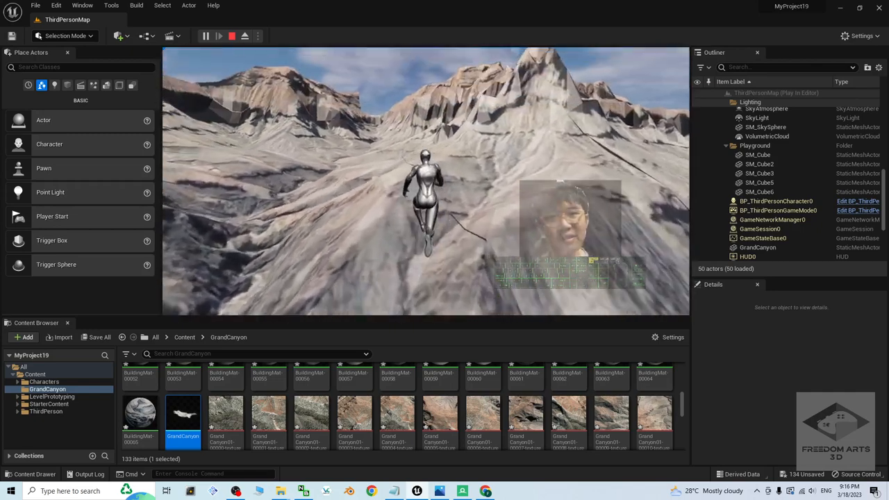
{"action": "left_click", "coordinate": [231, 36]}
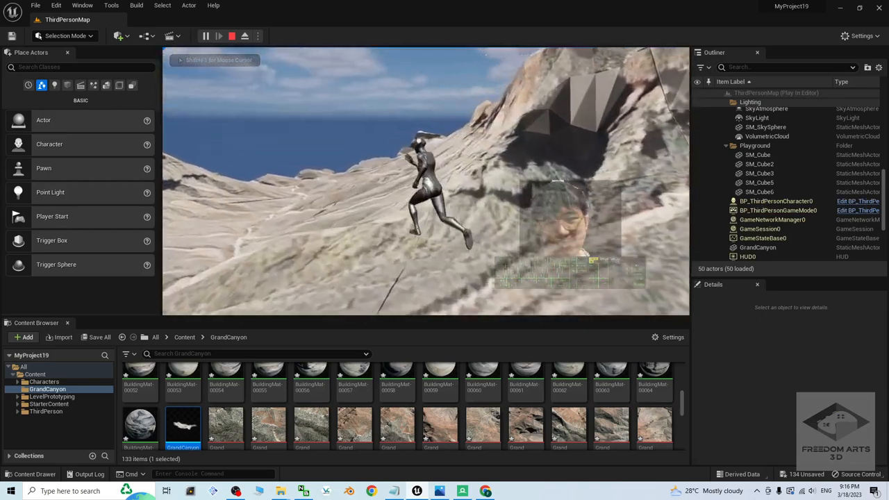
{"action": "left_click", "coordinate": [231, 36]}
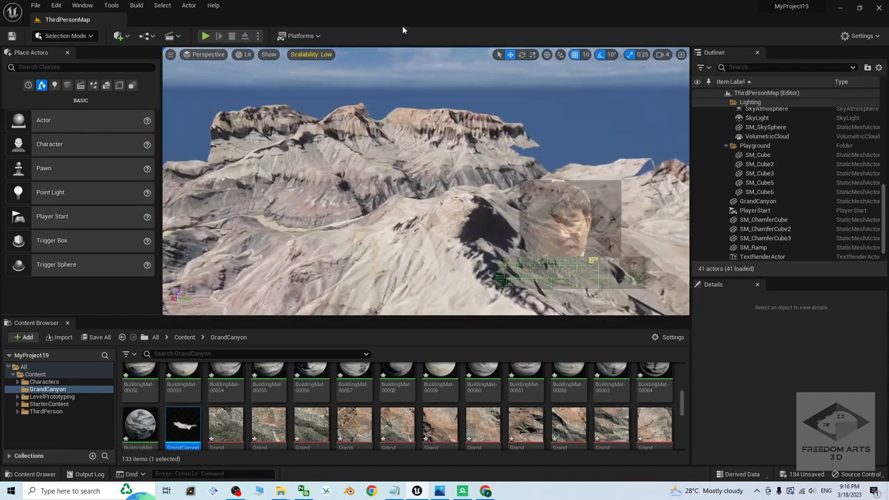
- Launch Play In Editor again to send the mannequin up the rocky canyon slopes
{"action": "left_click", "coordinate": [204, 35]}
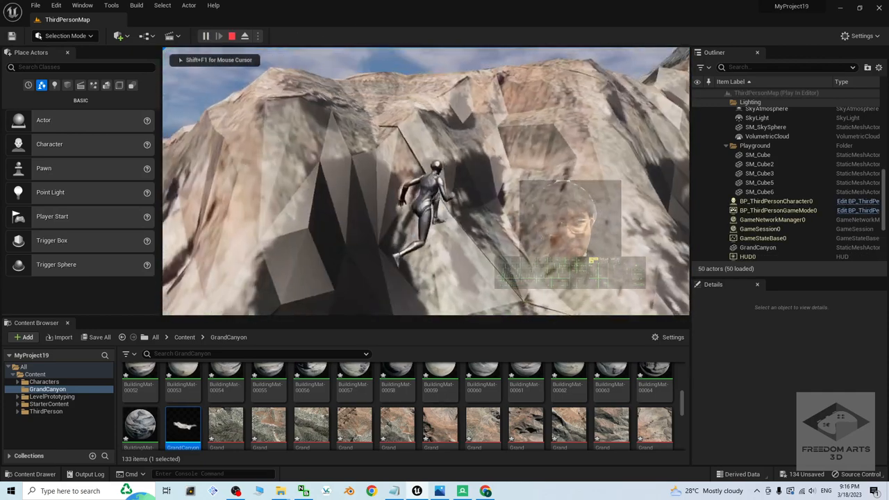